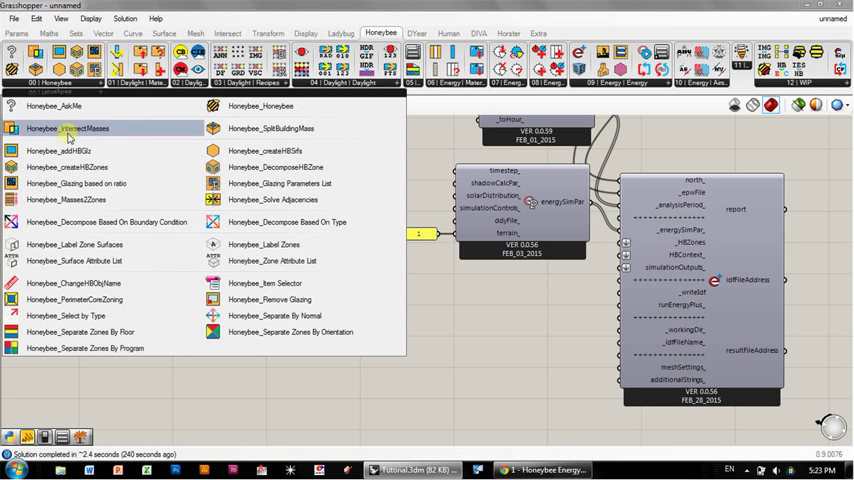
pyautogui.moveTo(70, 200)
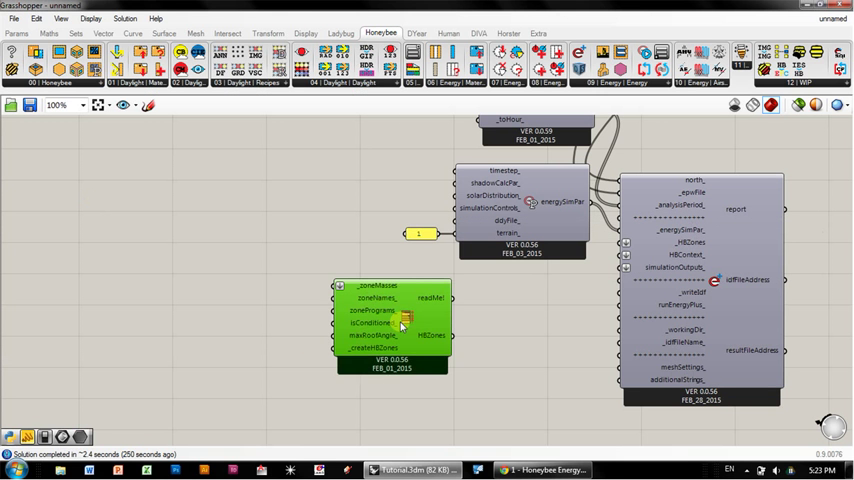
# Place the Honeybee_Masses2Zones component below the simulation parameters
pyautogui.moveTo(390, 316); pyautogui.dragTo(450, 330)
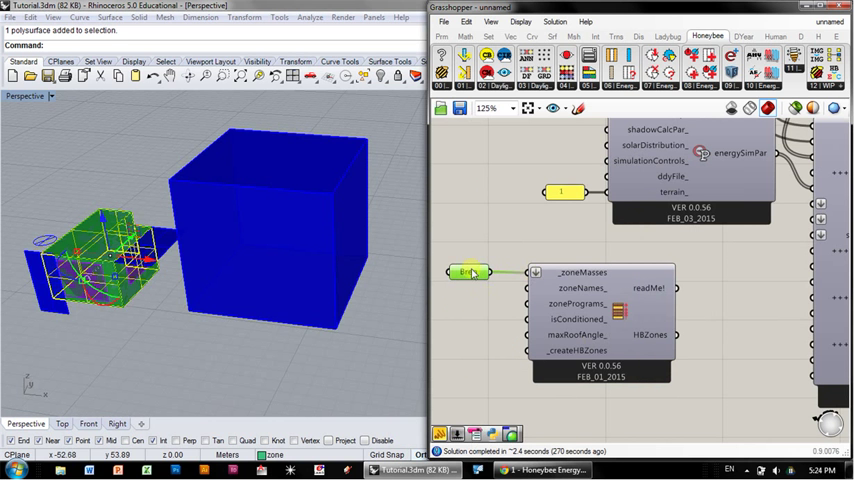
# Wire the Rhino polysurface Brep into _zoneMasses and attach a Panel to the readMe output
pyautogui.click(474, 272)
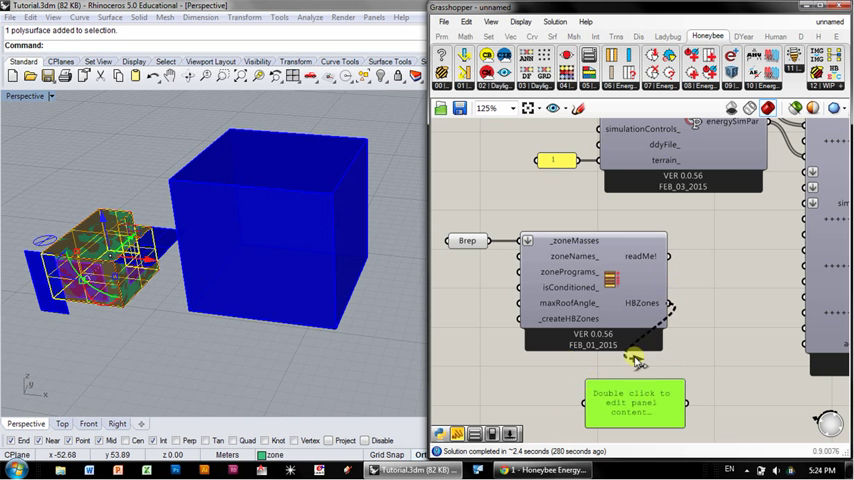
pyautogui.doubleClick(630, 400)
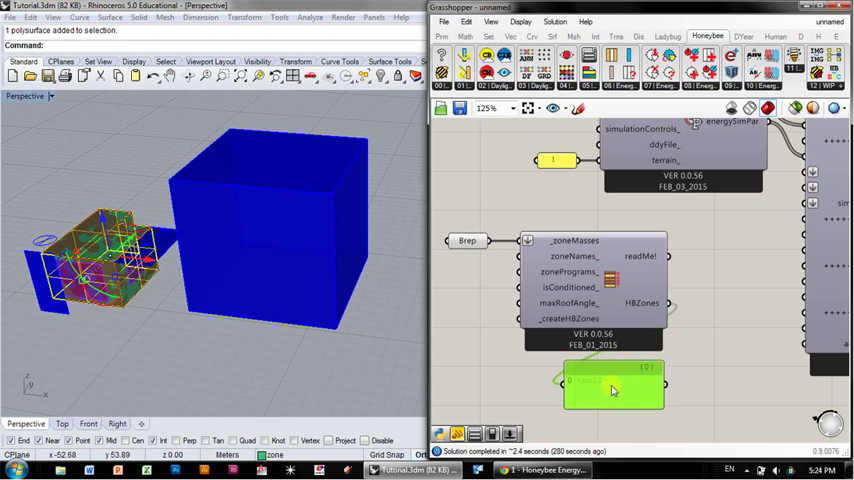
pyautogui.moveTo(612, 384); pyautogui.dragTo(736, 320)
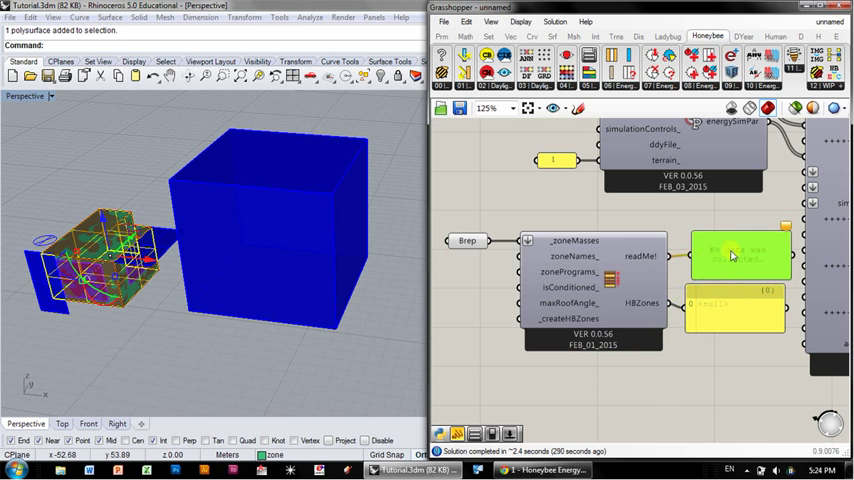
pyautogui.click(740, 256)
pyautogui.write('zone1')
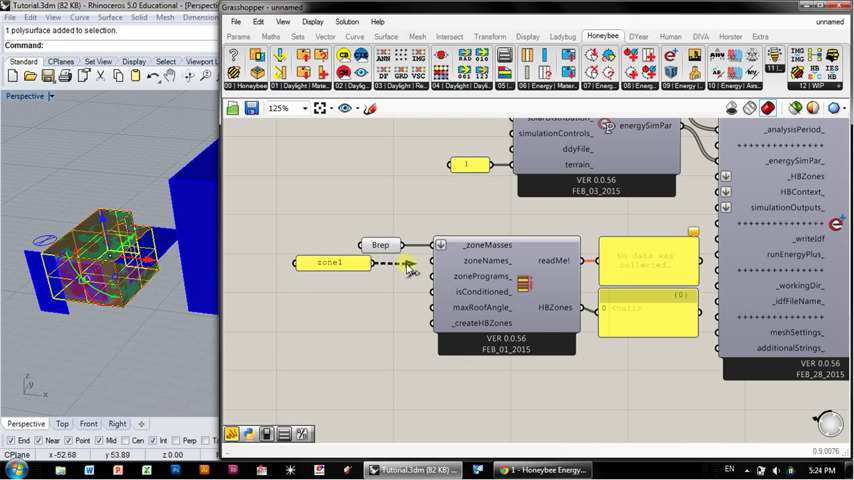
# Feed the text panel into zoneNames and a Boolean Toggle set to True into isConditioned
pyautogui.click(332, 260)
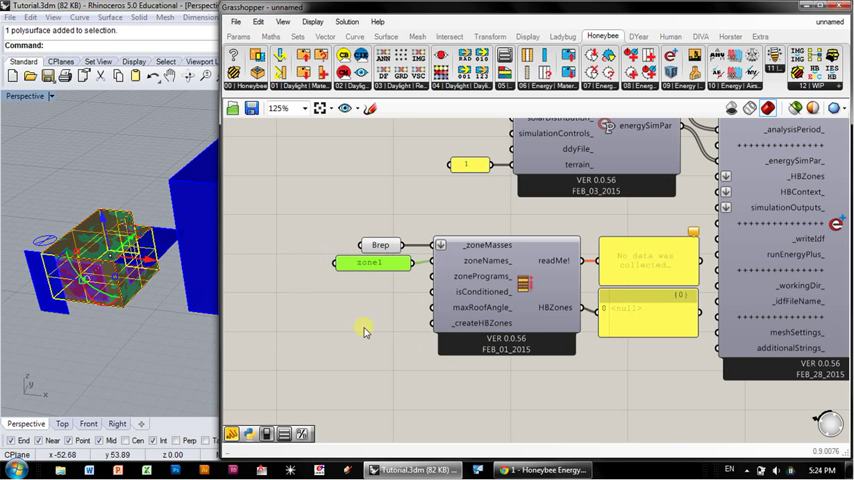
pyautogui.moveTo(464, 276)
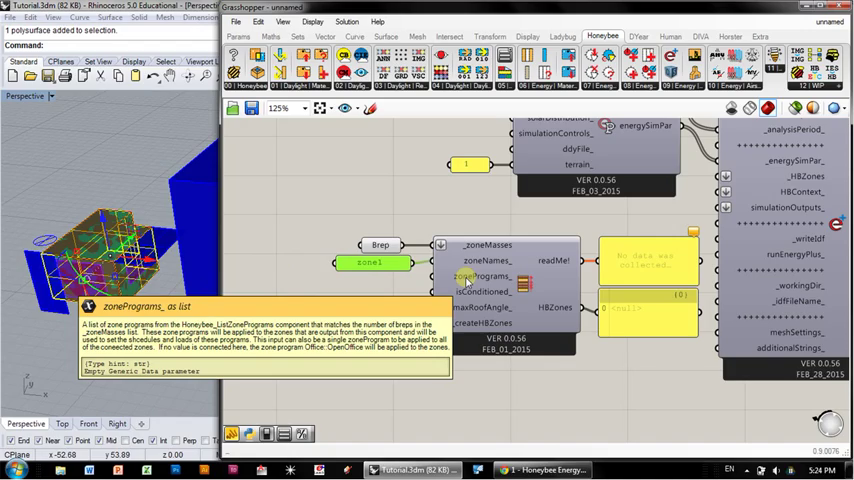
pyautogui.moveTo(468, 292)
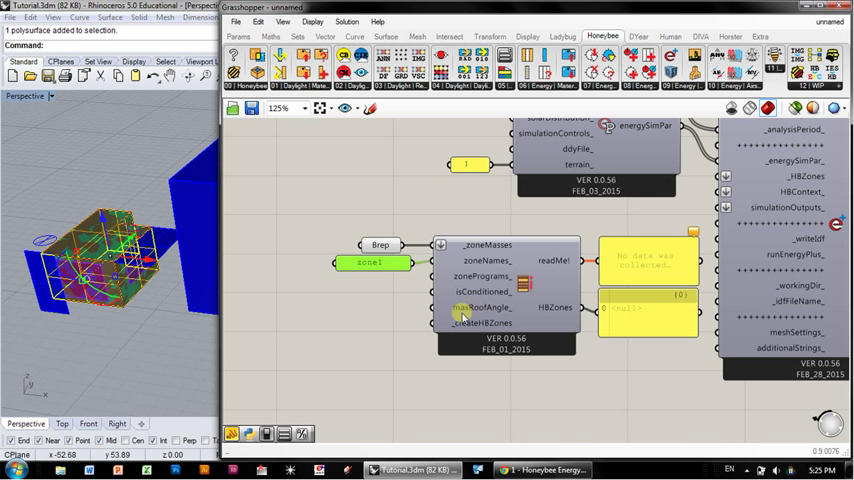
pyautogui.moveTo(482, 308)
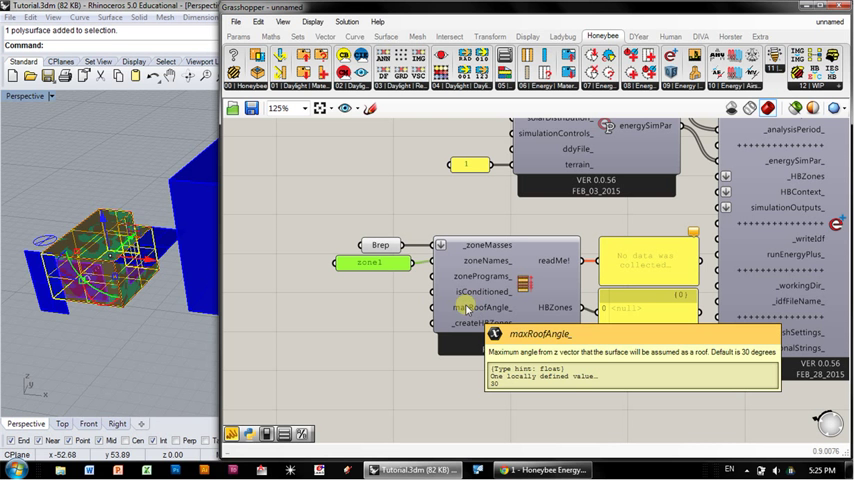
pyautogui.moveTo(412, 328)
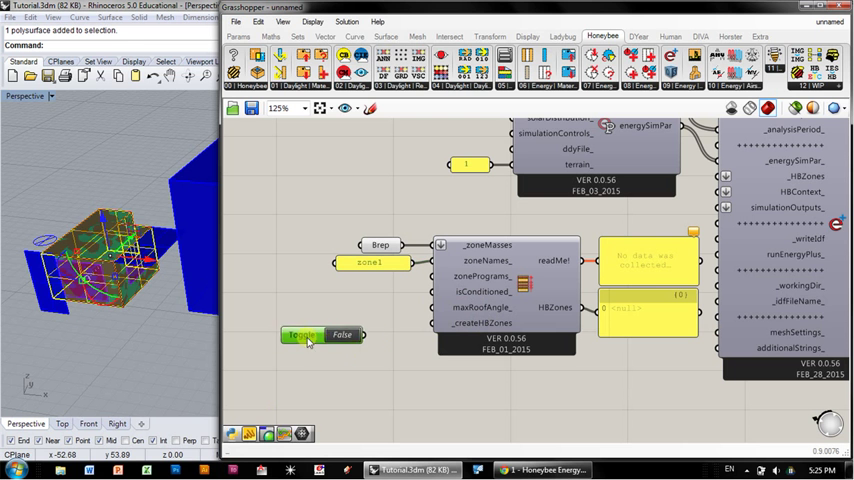
pyautogui.click(356, 328)
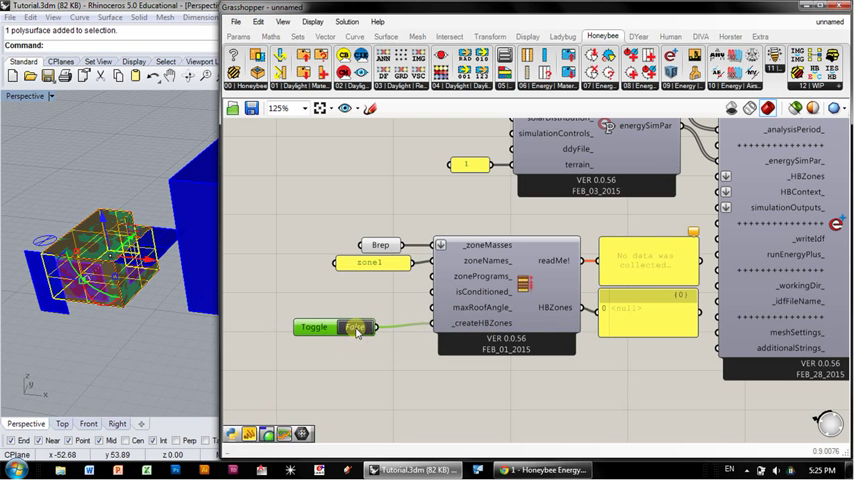
pyautogui.click(356, 328)
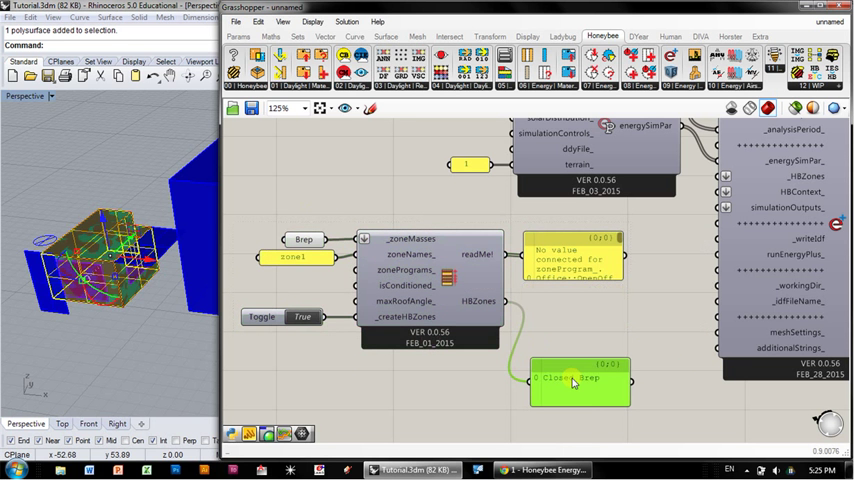
# Attach a Panel to the HBZones output and pan over to the Run Energy Simulation component
pyautogui.moveTo(578, 380); pyautogui.dragTo(448, 378)
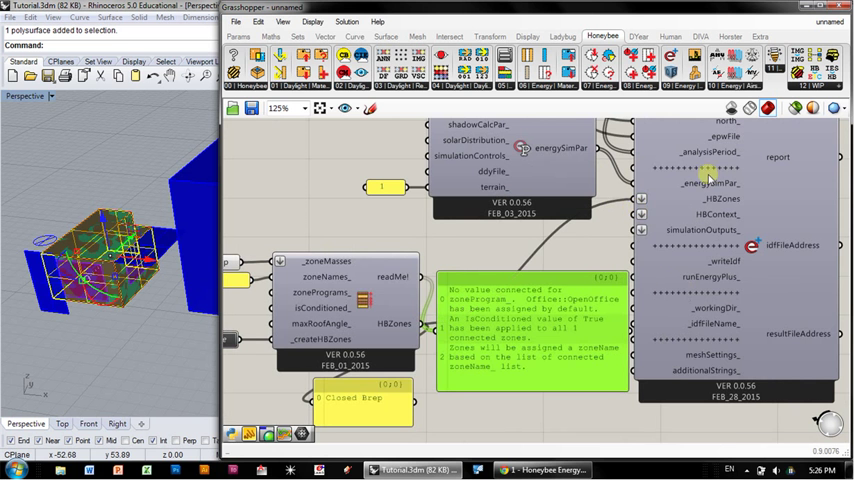
pyautogui.moveTo(724, 260)
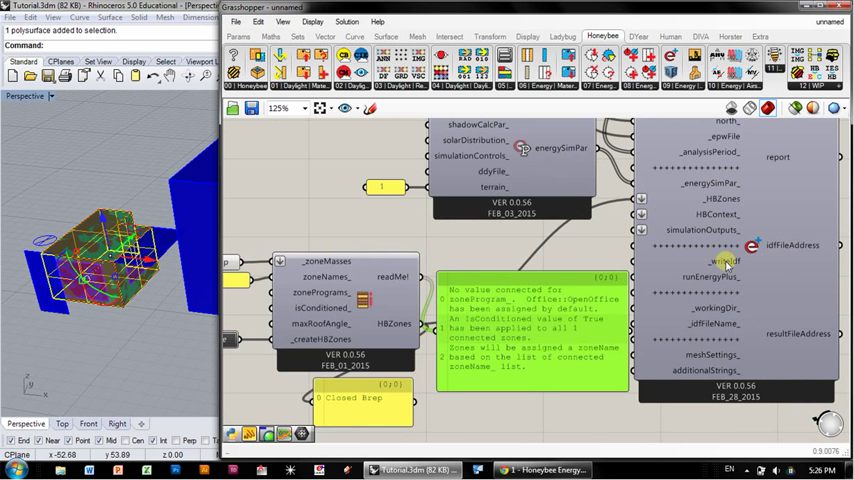
pyautogui.scroll(-3)
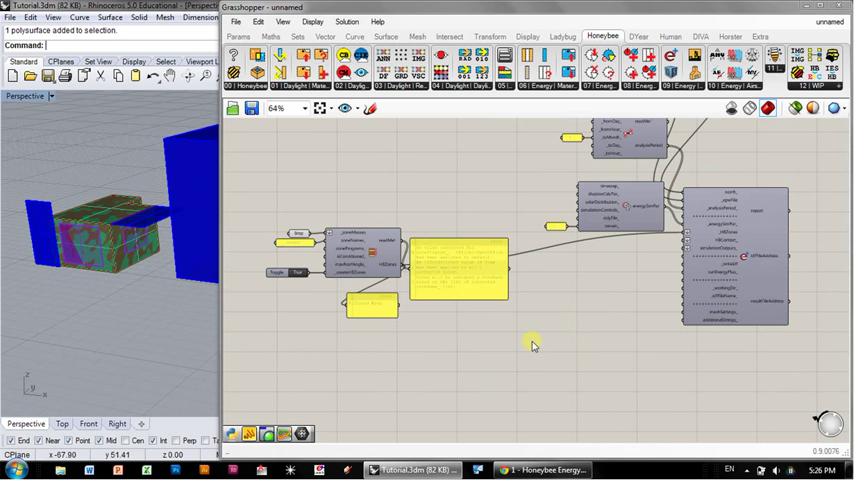
pyautogui.scroll(3)
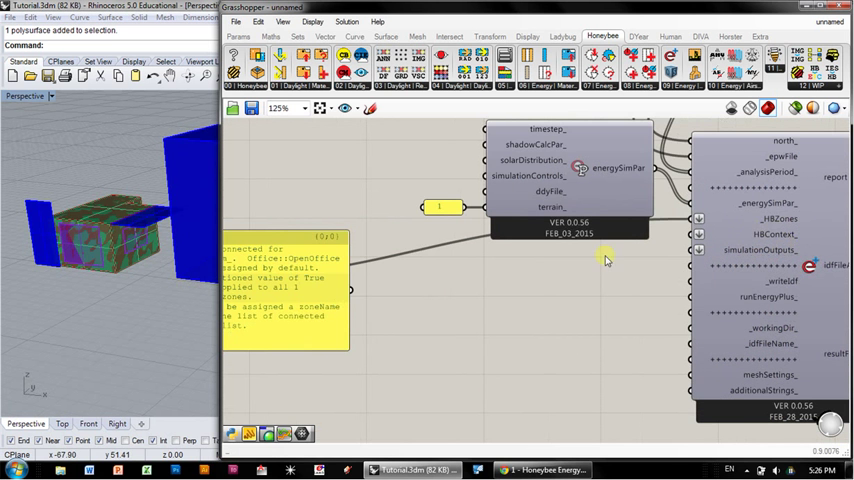
pyautogui.moveTo(436, 332)
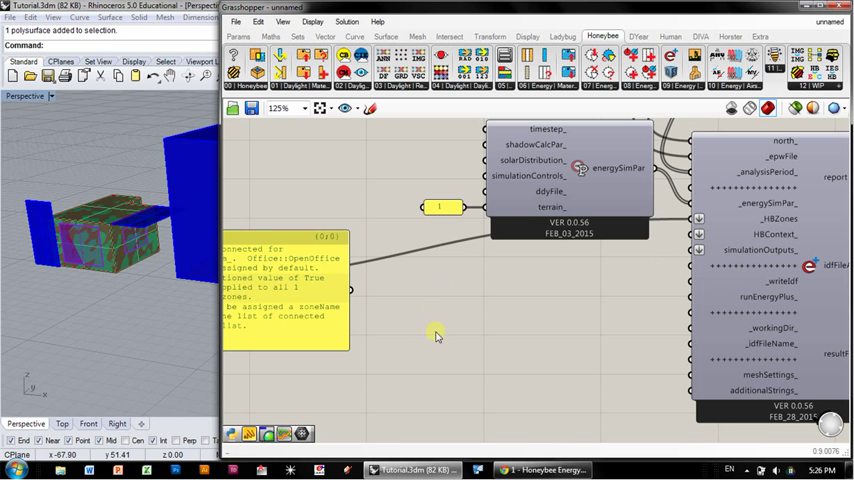
pyautogui.moveTo(568, 318)
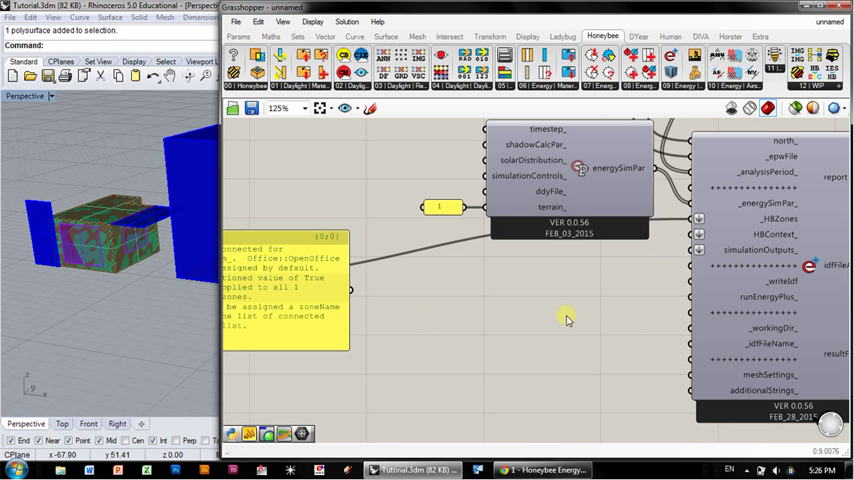
pyautogui.moveTo(564, 316)
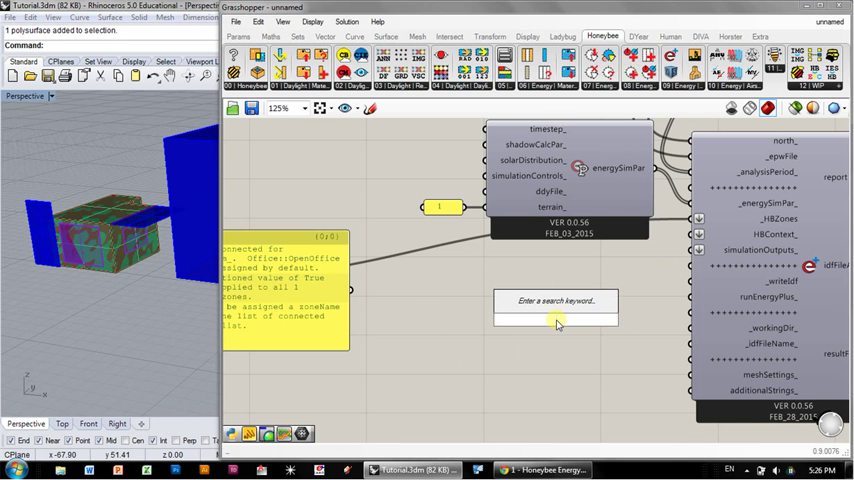
# Search 'context' and add the Honeybee EP context Surfaces component near the run component
pyautogui.write('context')
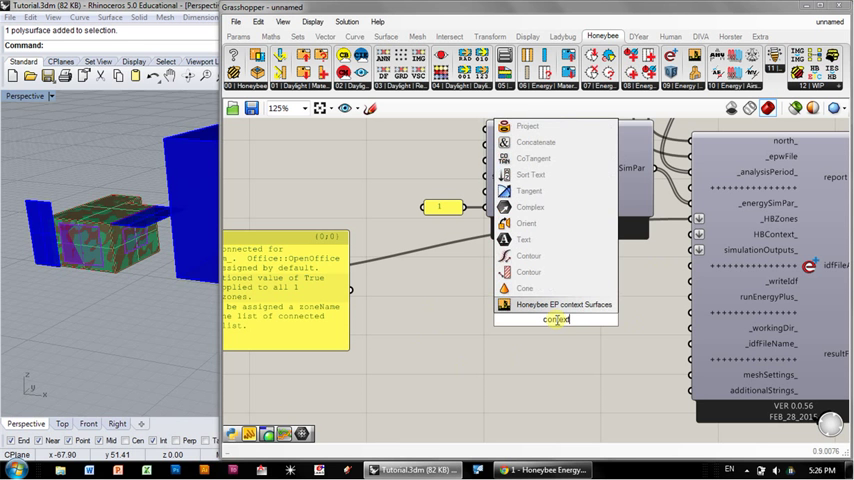
pyautogui.click(564, 304)
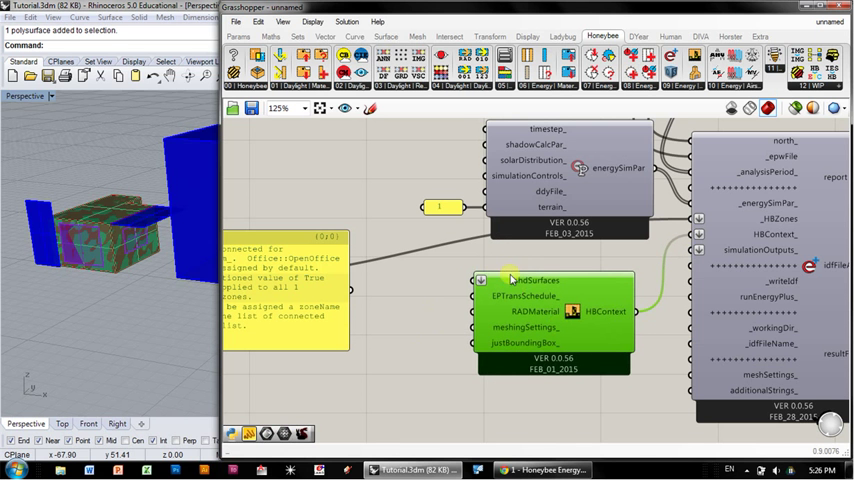
pyautogui.moveTo(564, 292)
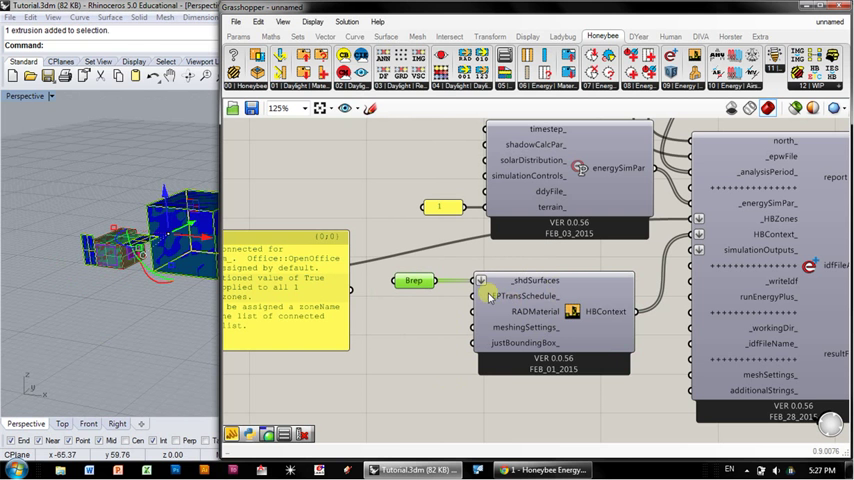
pyautogui.moveTo(504, 296)
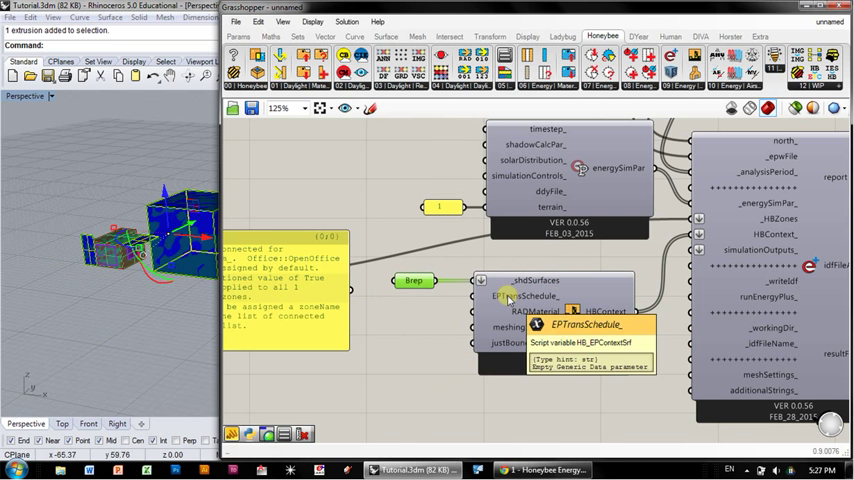
pyautogui.moveTo(520, 300)
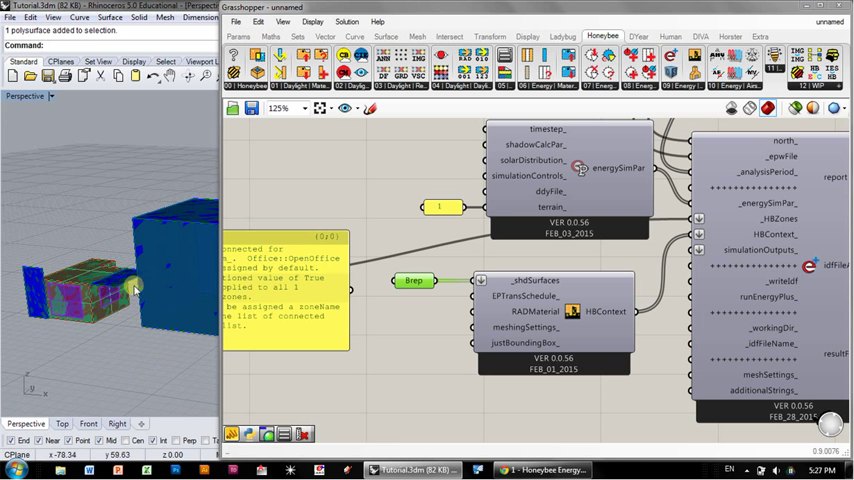
pyautogui.moveTo(182, 328)
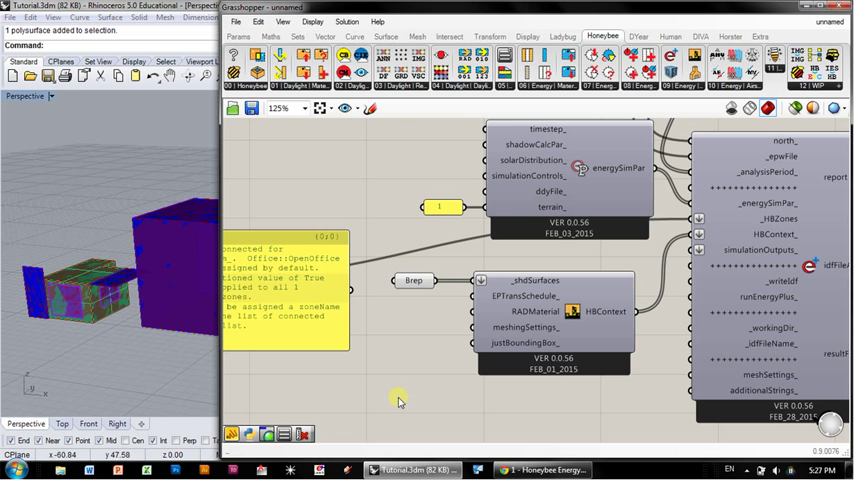
pyautogui.moveTo(448, 332)
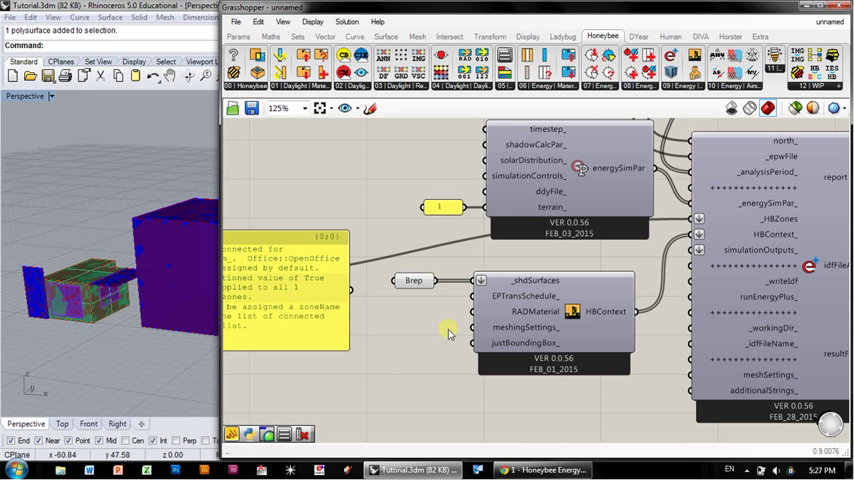
pyautogui.moveTo(532, 312)
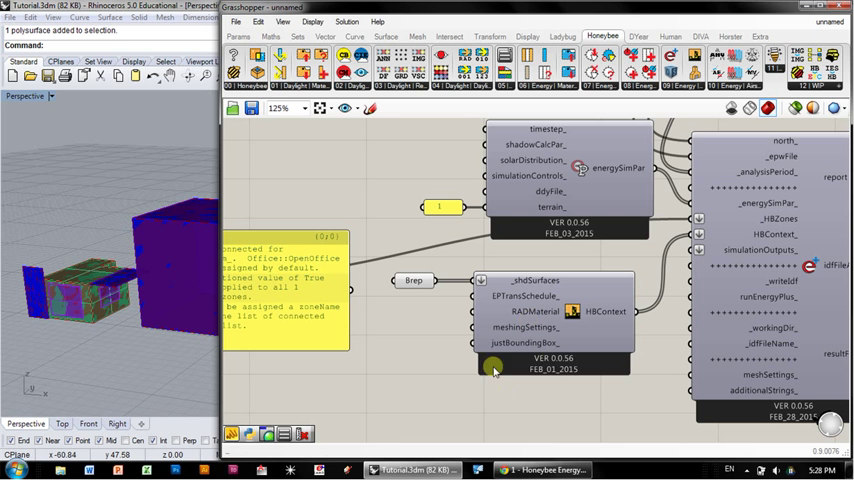
pyautogui.moveTo(520, 338)
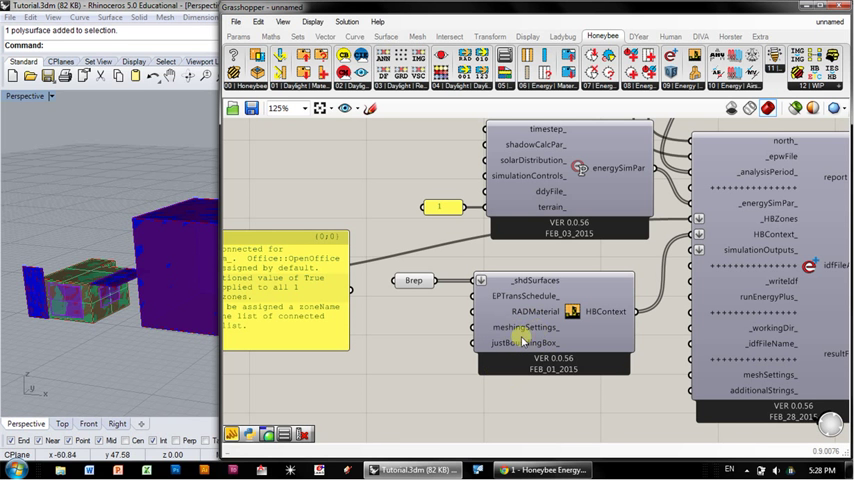
pyautogui.moveTo(352, 352)
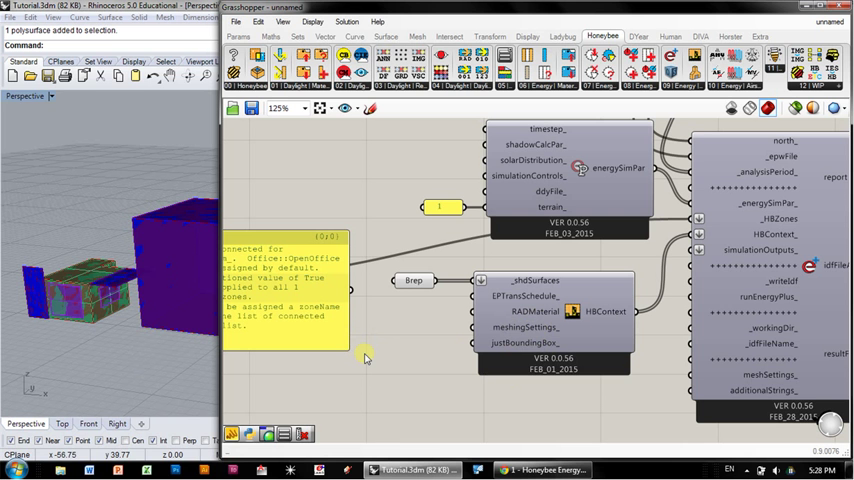
pyautogui.moveTo(726, 292)
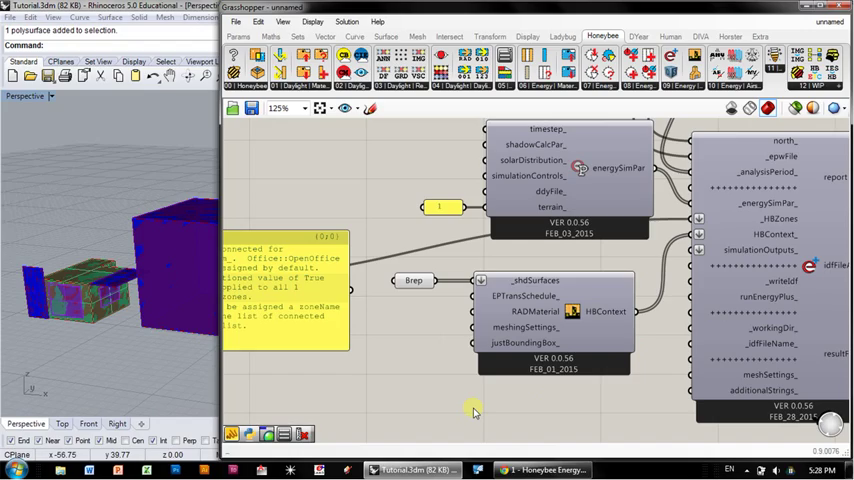
pyautogui.moveTo(458, 362)
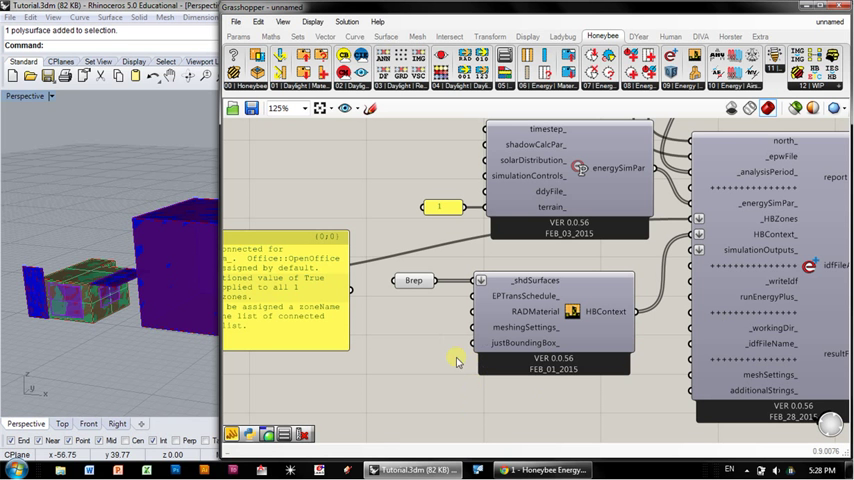
pyautogui.moveTo(568, 344)
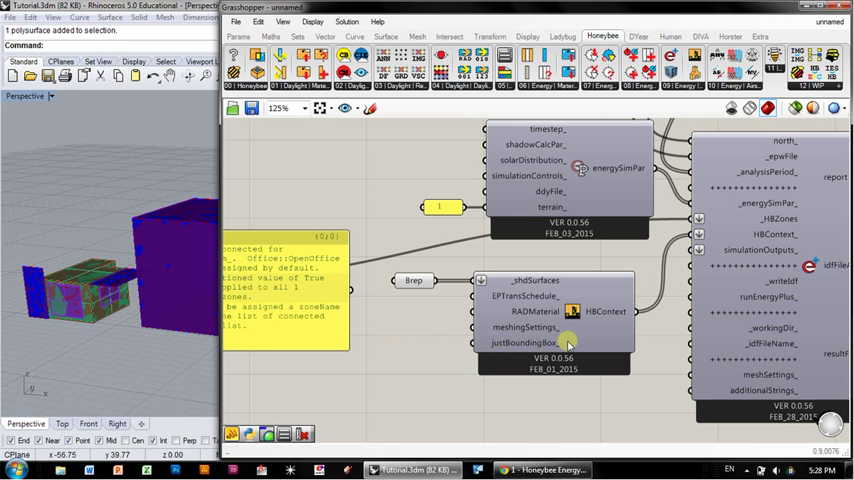
pyautogui.moveTo(564, 348)
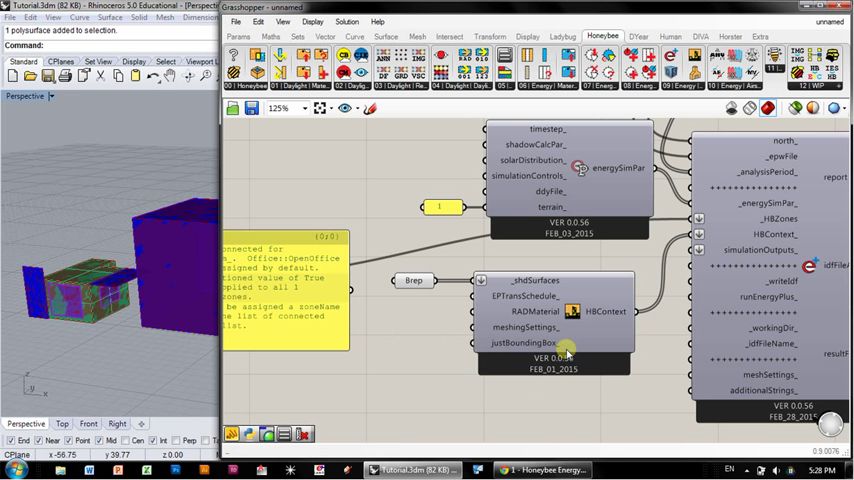
pyautogui.moveTo(512, 328)
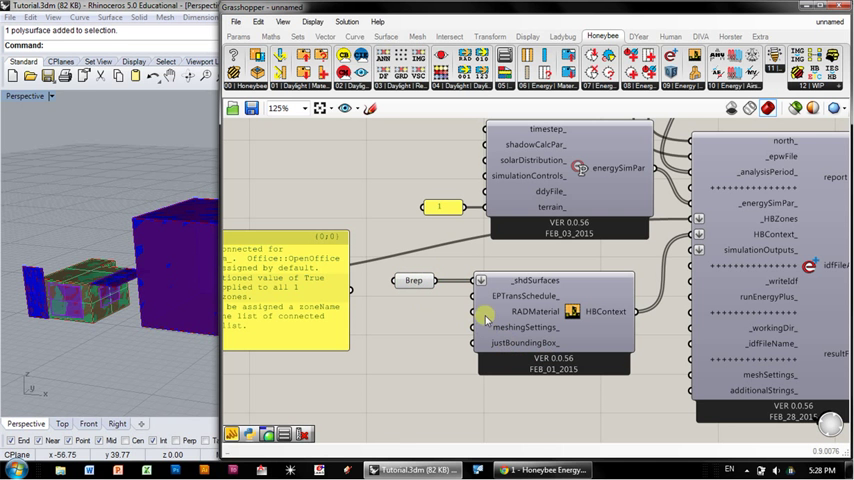
pyautogui.moveTo(620, 344)
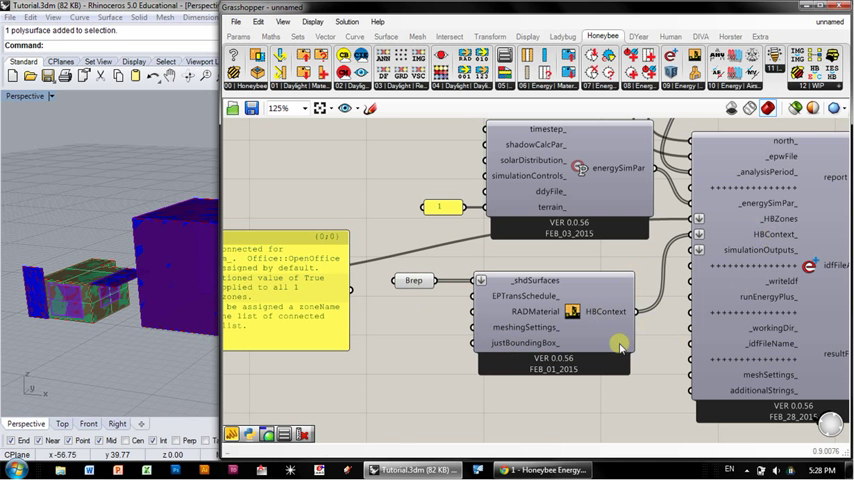
pyautogui.moveTo(684, 342)
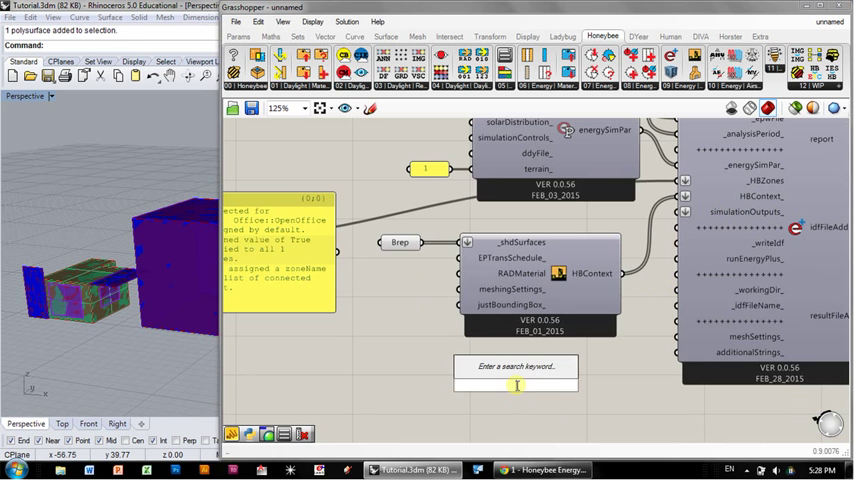
# Search 'simulation o' to locate the Honeybee simulation outputs component
pyautogui.write('simulation o')
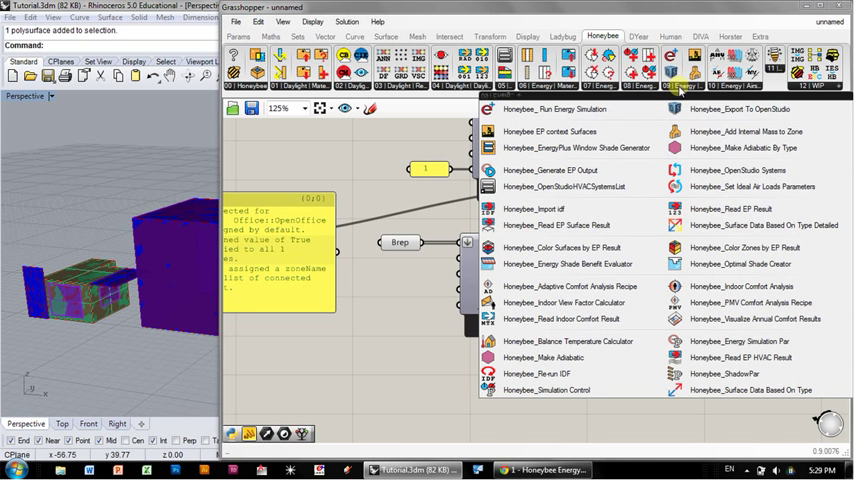
pyautogui.moveTo(548, 168)
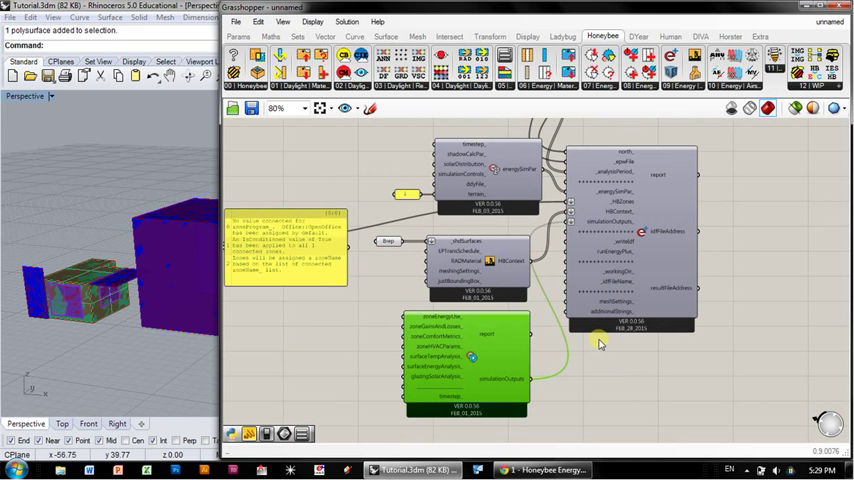
pyautogui.moveTo(474, 352)
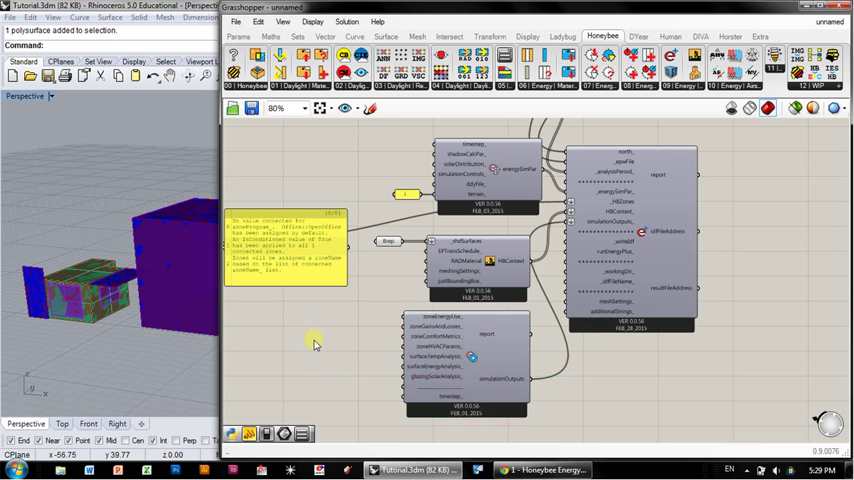
# Drop a Boolean Toggle beside the Honeybee simulation outputs component
pyautogui.scroll(3)
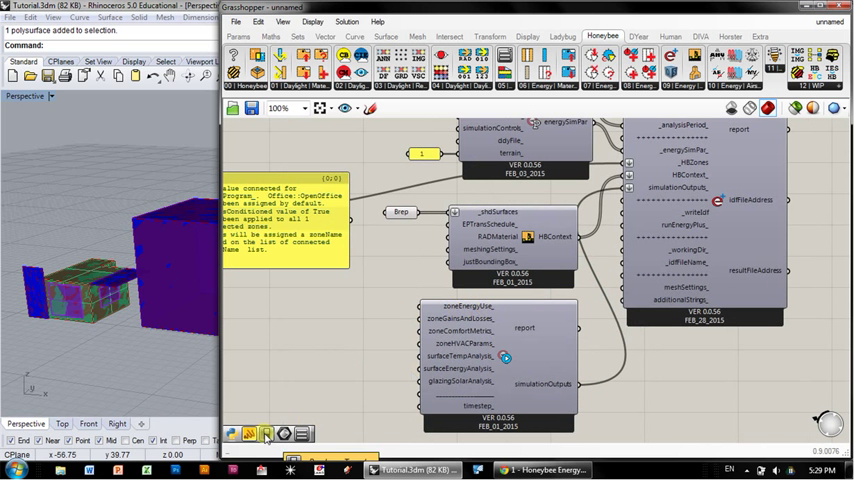
pyautogui.click(338, 310)
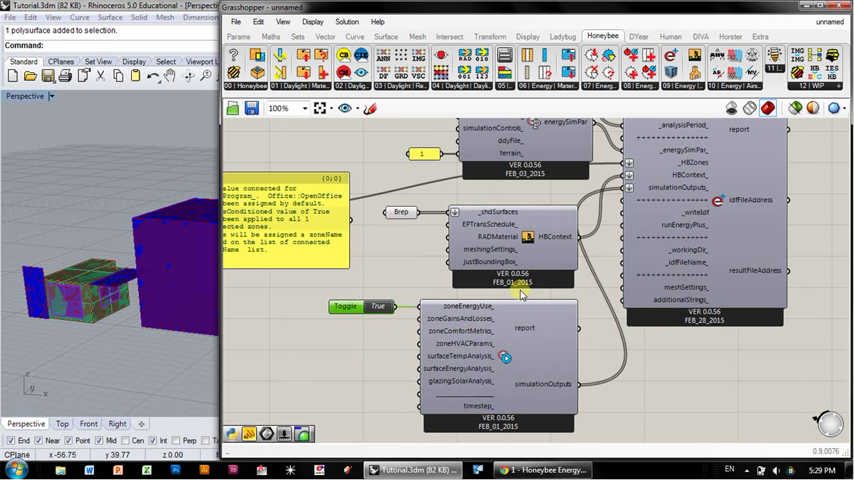
pyautogui.moveTo(538, 424)
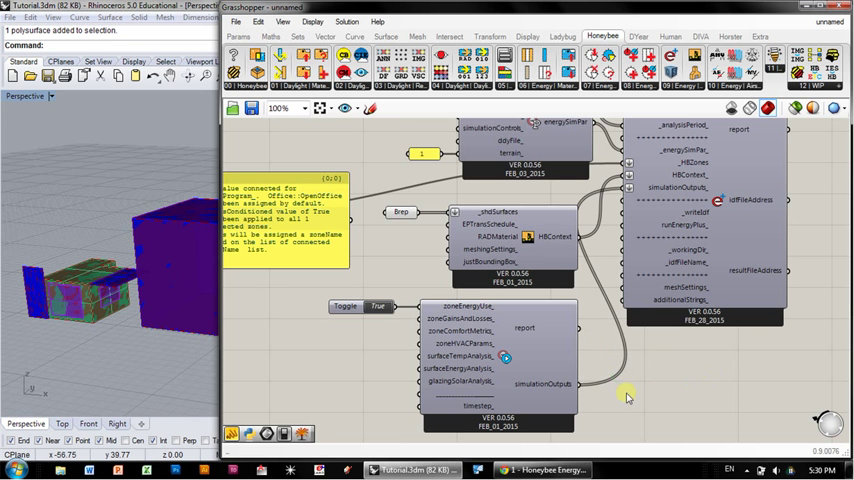
pyautogui.scroll(-3)
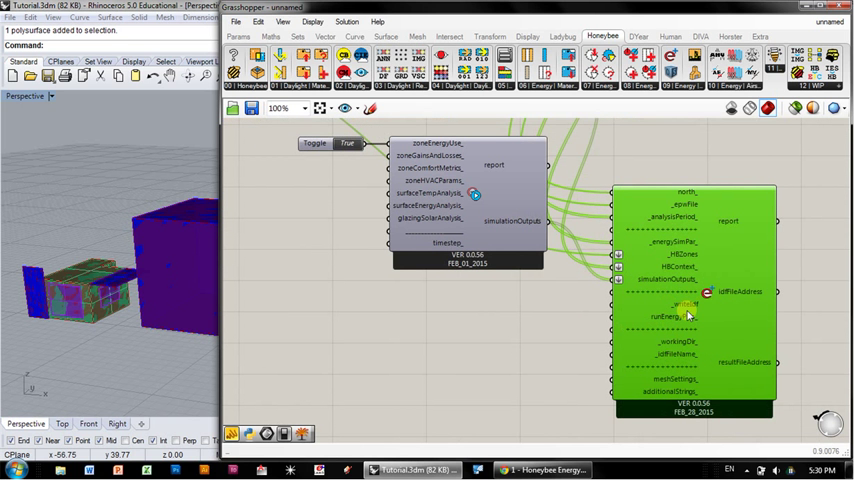
pyautogui.moveTo(688, 312)
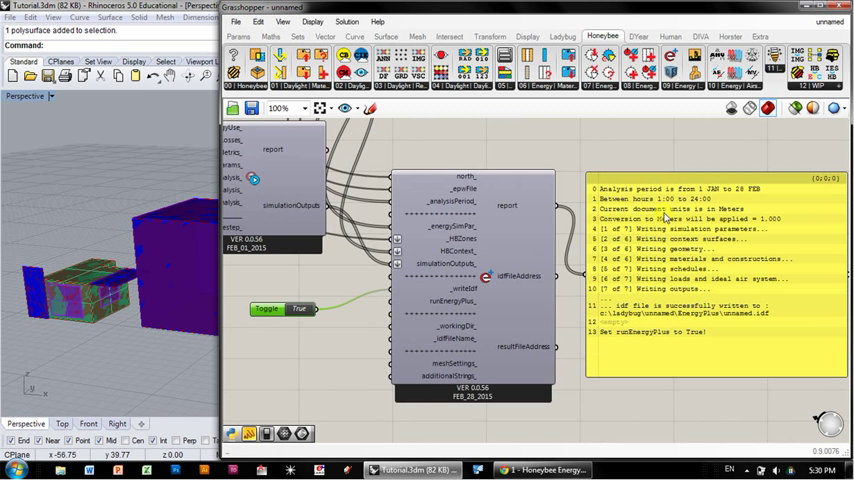
pyautogui.moveTo(704, 210)
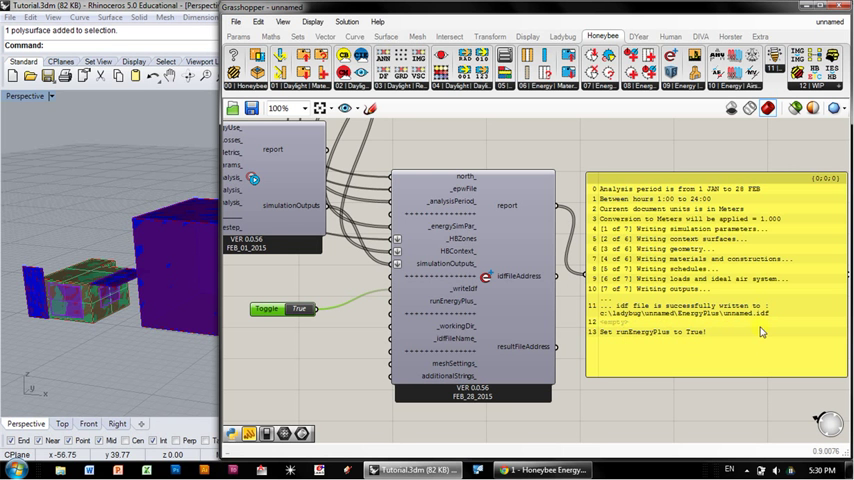
pyautogui.moveTo(610, 348)
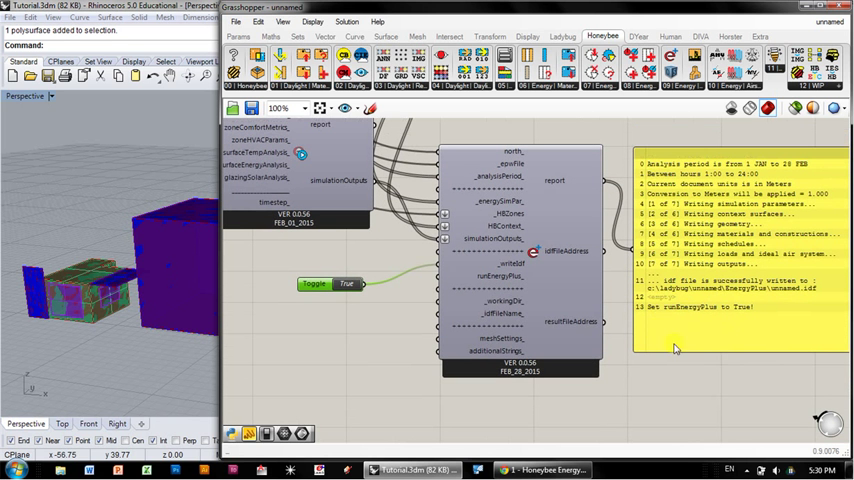
pyautogui.moveTo(482, 308)
pyautogui.write('sus')
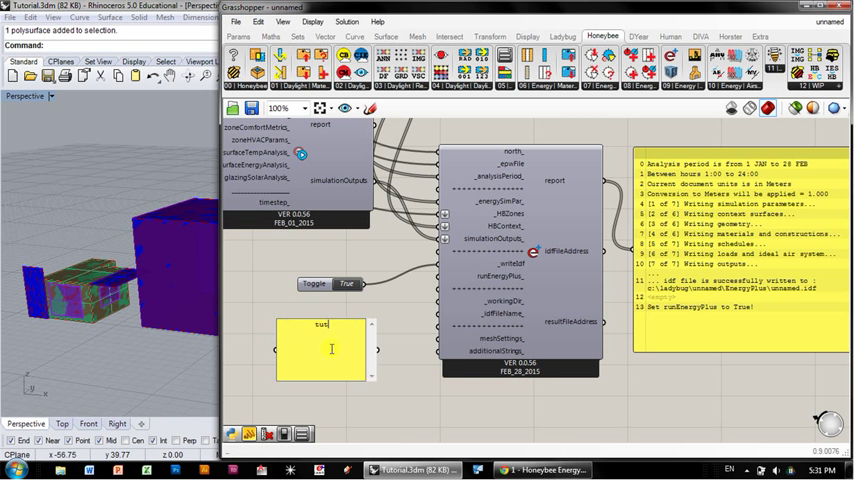
# Enter 'tutorial01' as the file name and browse Desktop > Workshop > Tutorial in Explorer
pyautogui.write('tutorial01')
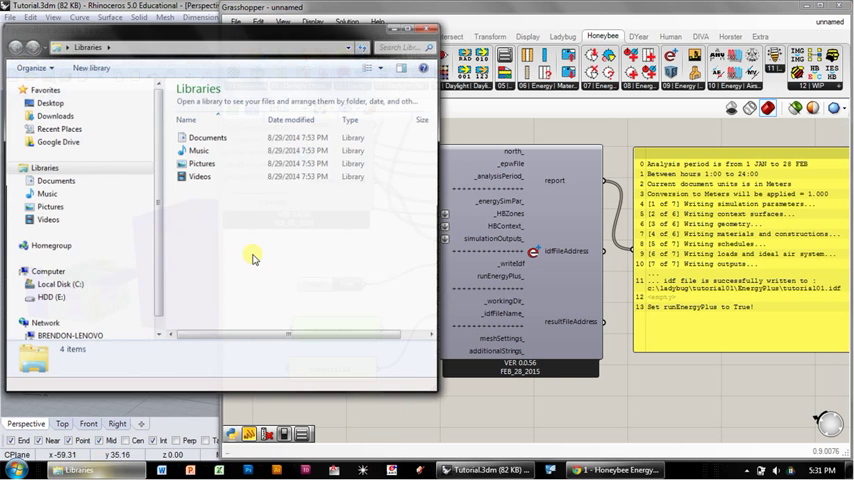
pyautogui.click(48, 102)
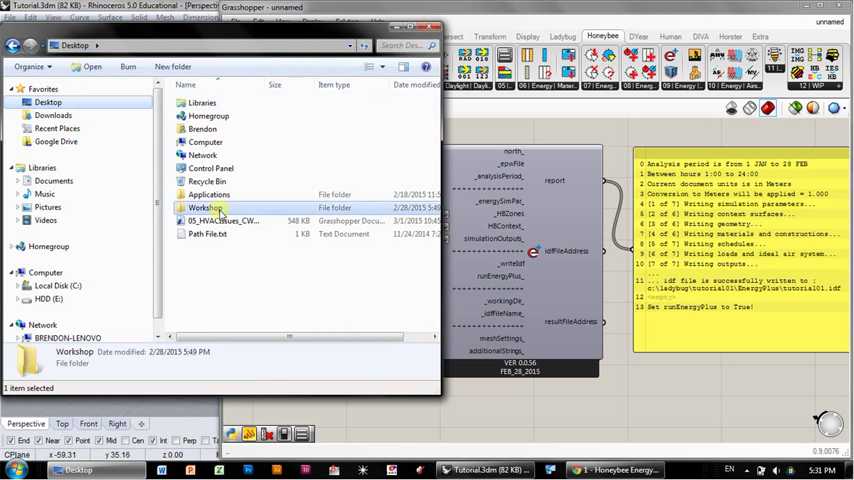
pyautogui.doubleClick(204, 208)
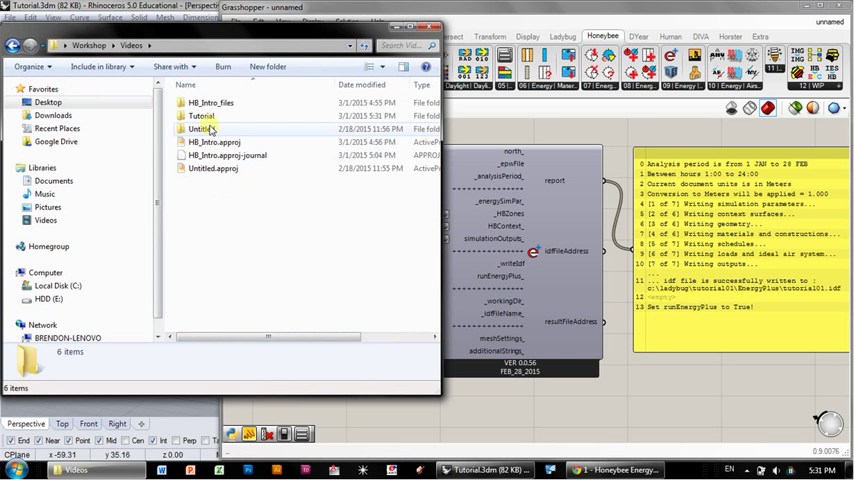
pyautogui.doubleClick(200, 116)
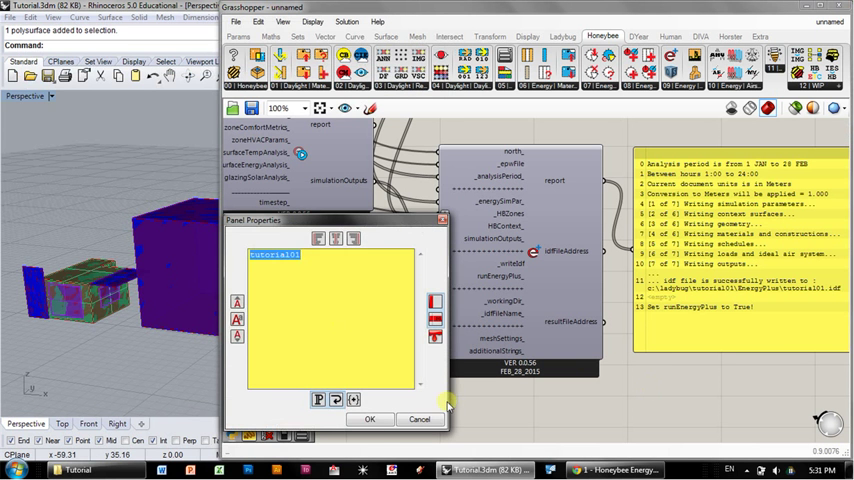
pyautogui.click(368, 420)
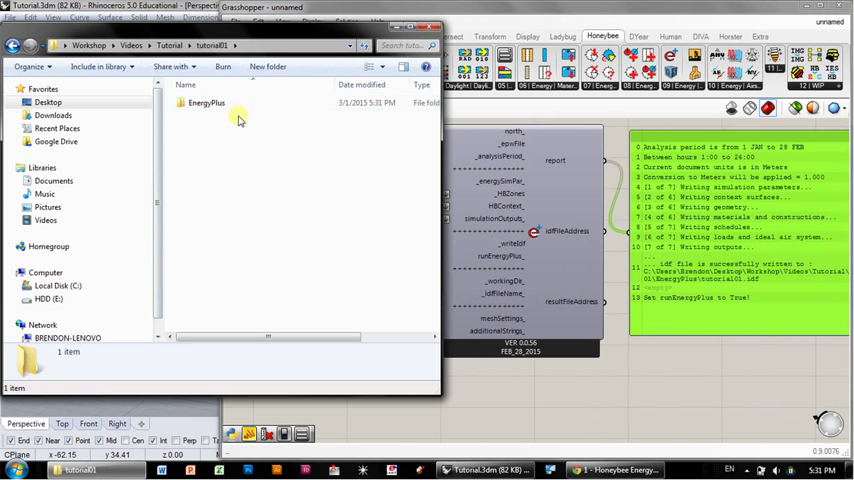
# Enter the EnergyPlus output folder and select the tutorial01.idf file
pyautogui.doubleClick(206, 102)
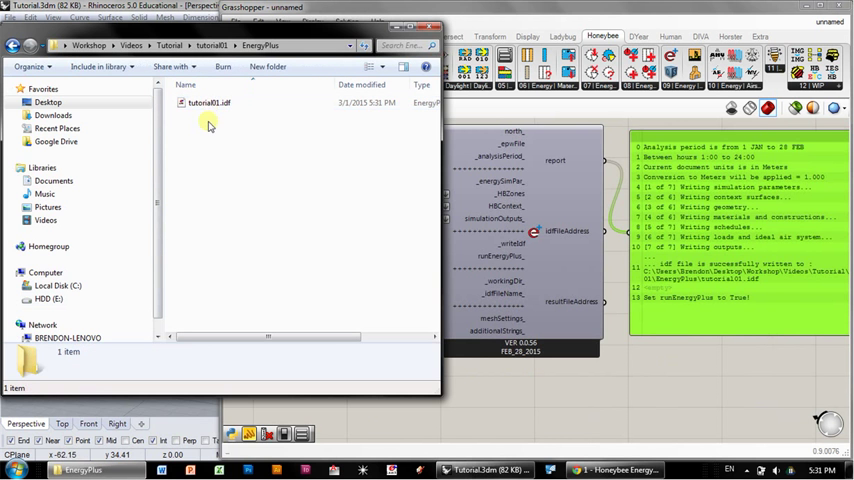
pyautogui.moveTo(220, 140)
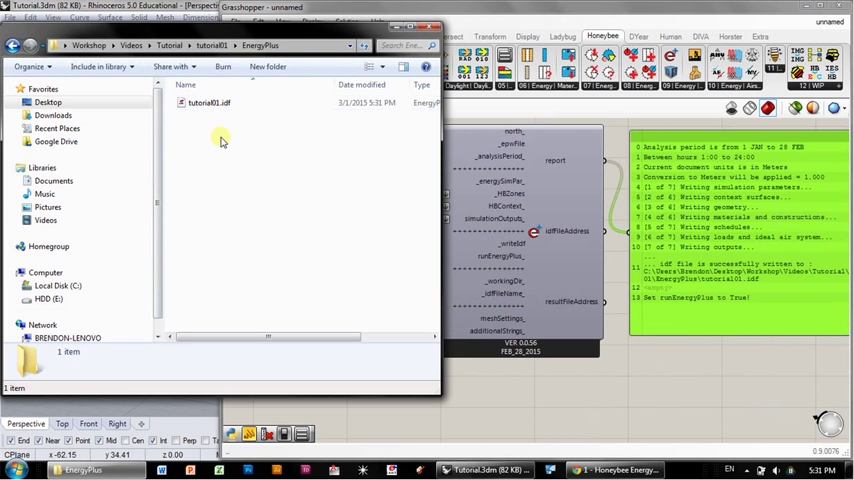
pyautogui.click(204, 102)
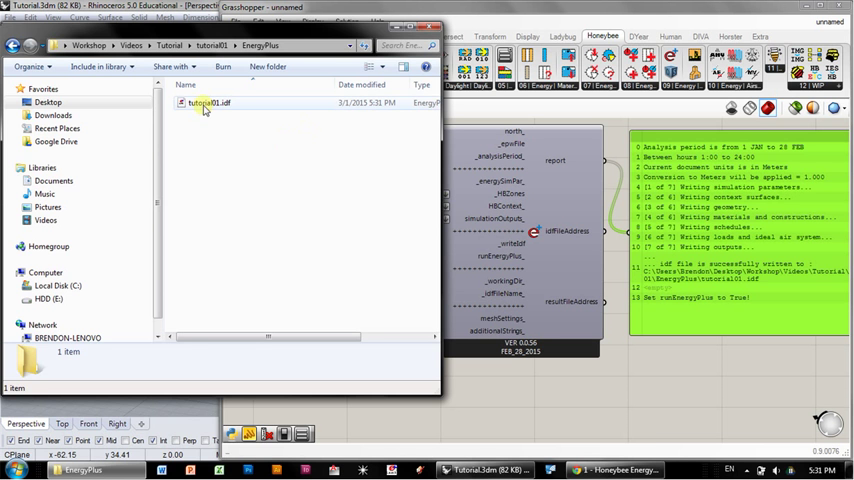
pyautogui.click(204, 104)
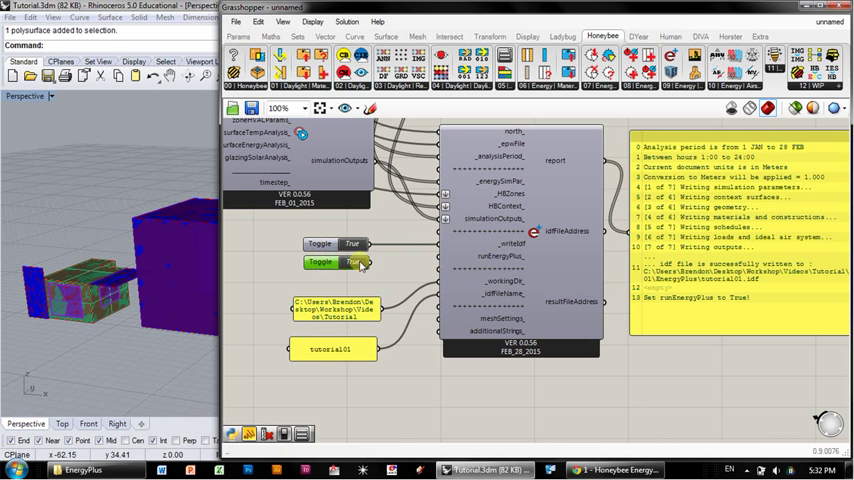
# Set writeIdf and runEnergyPlus to True so the EnergyPlus simulation starts
pyautogui.click(352, 260)
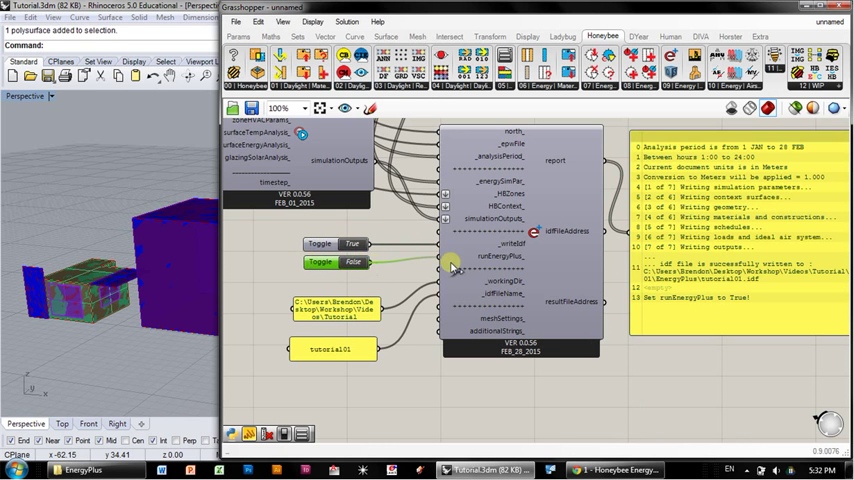
pyautogui.click(356, 262)
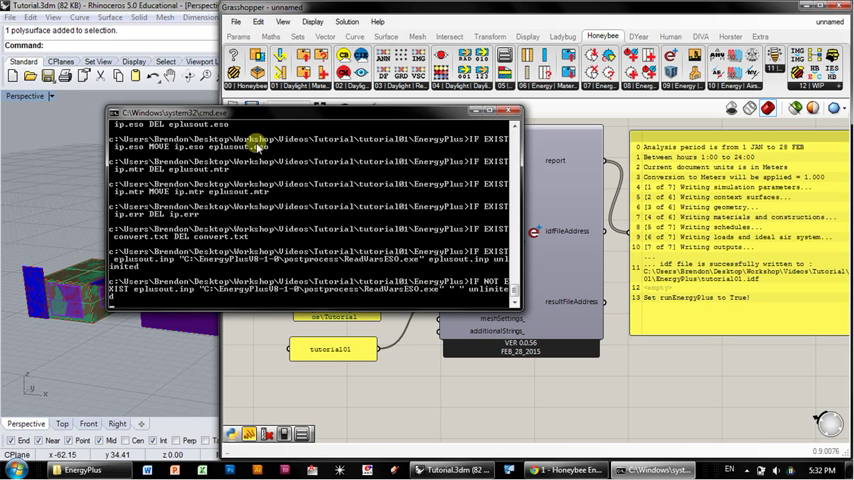
pyautogui.moveTo(308, 220)
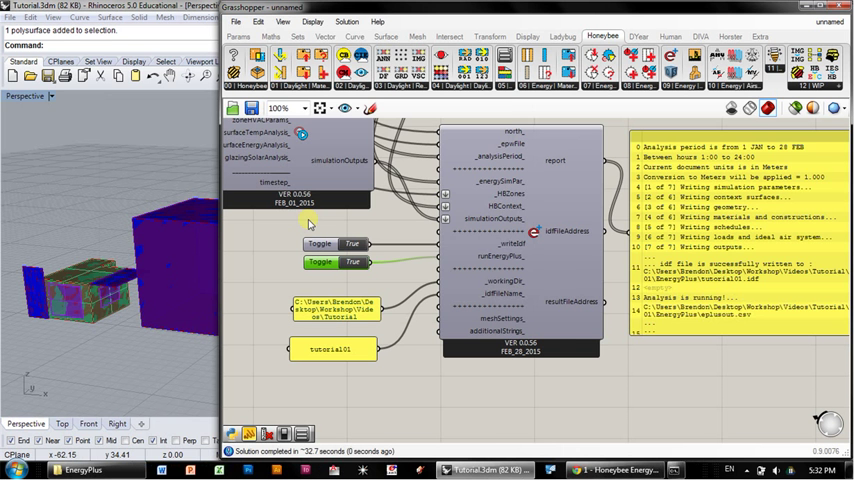
pyautogui.moveTo(604, 276)
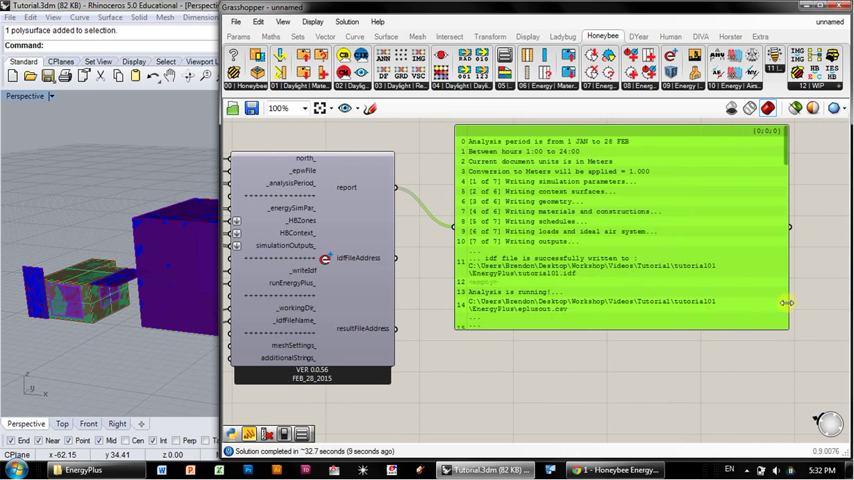
pyautogui.scroll(-3)
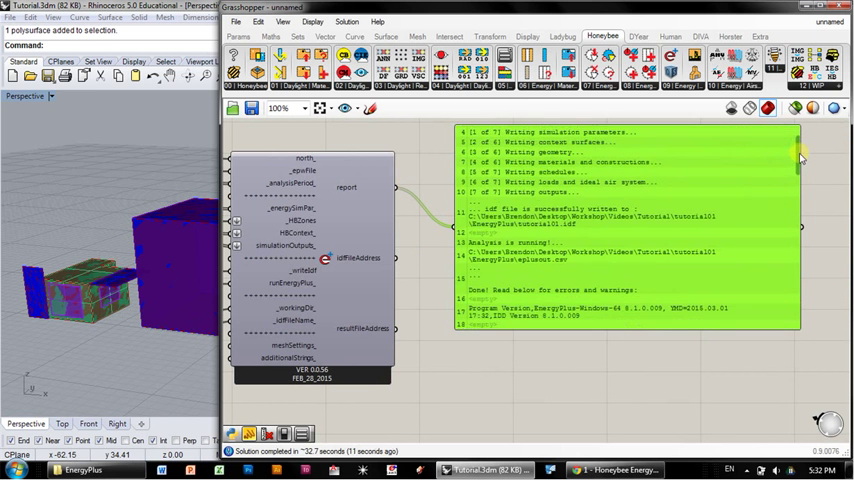
pyautogui.scroll(-3)
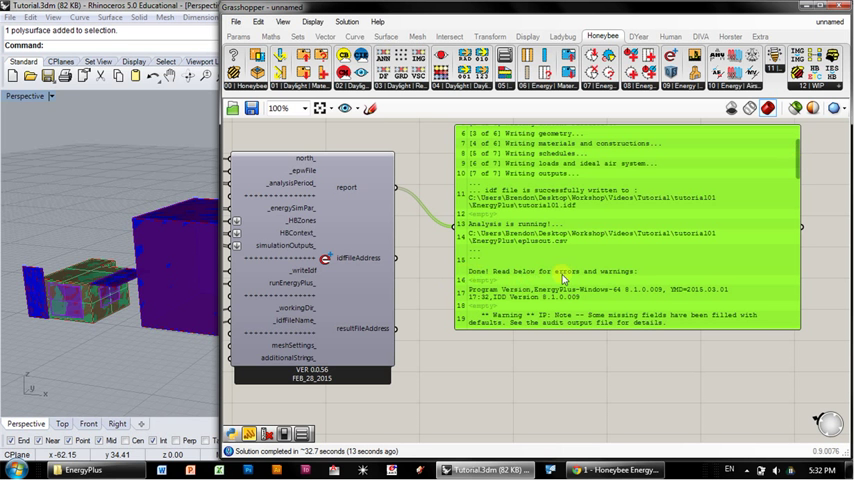
pyautogui.moveTo(644, 264)
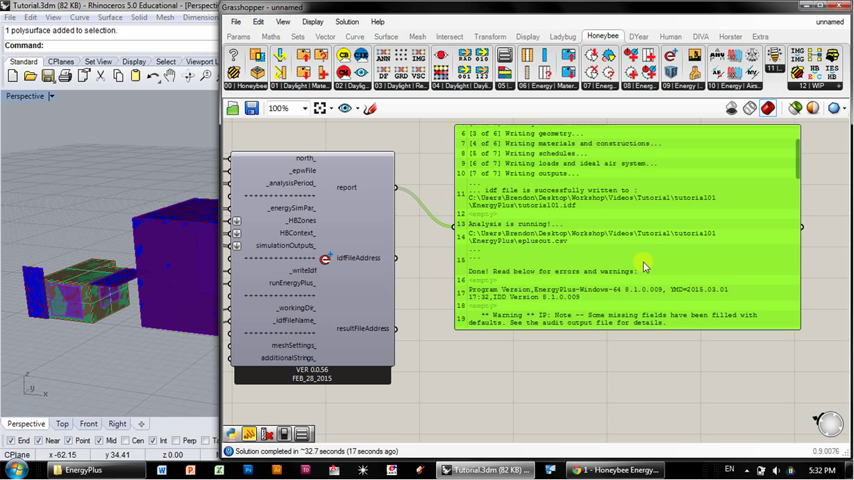
pyautogui.moveTo(692, 270)
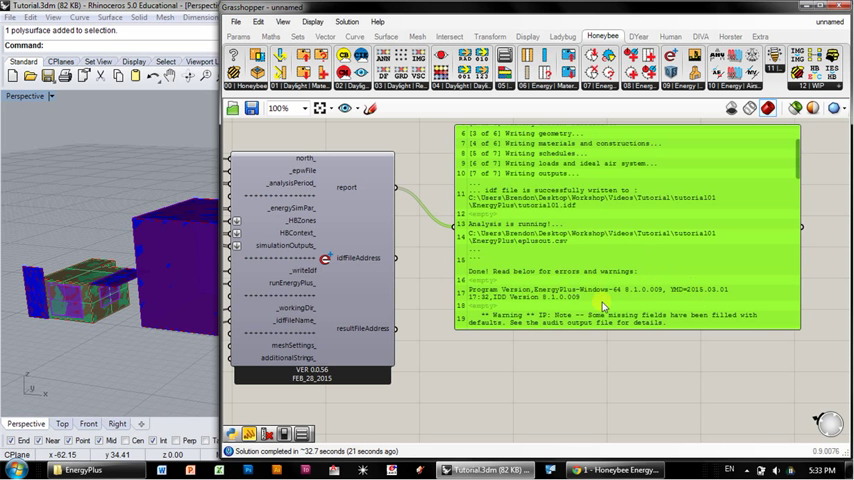
pyautogui.moveTo(668, 272)
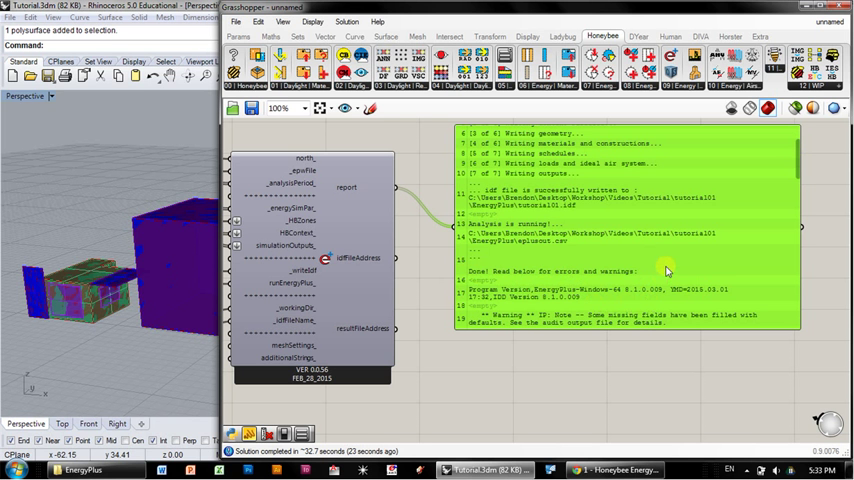
pyautogui.moveTo(650, 226)
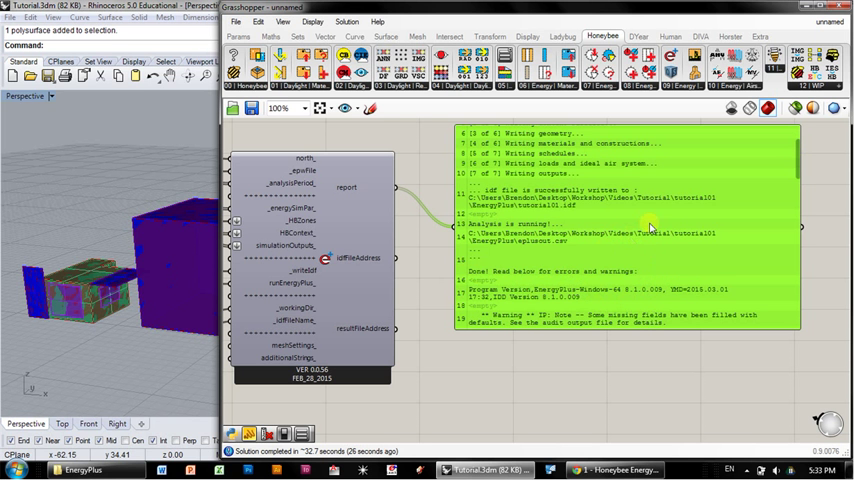
pyautogui.moveTo(690, 306)
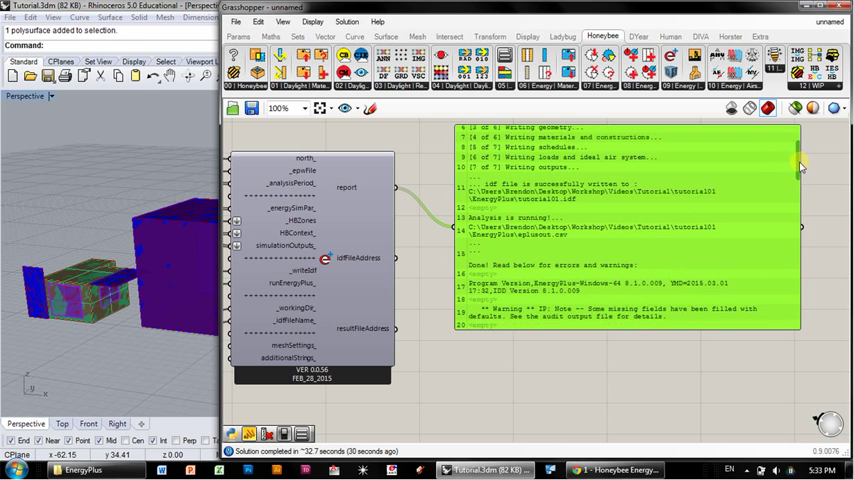
pyautogui.scroll(-3)
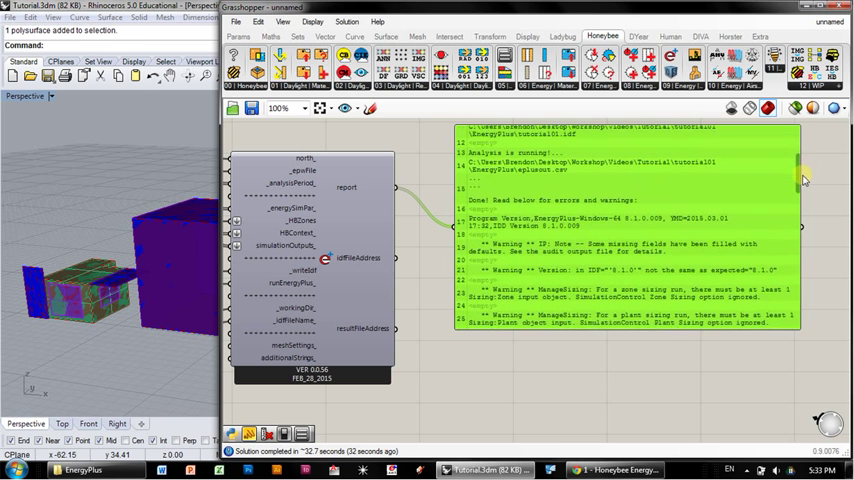
pyautogui.moveTo(672, 262)
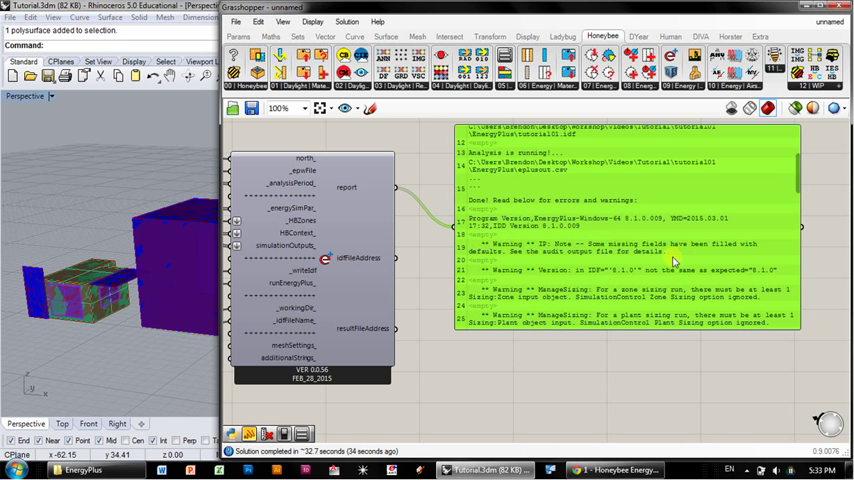
pyautogui.moveTo(592, 284)
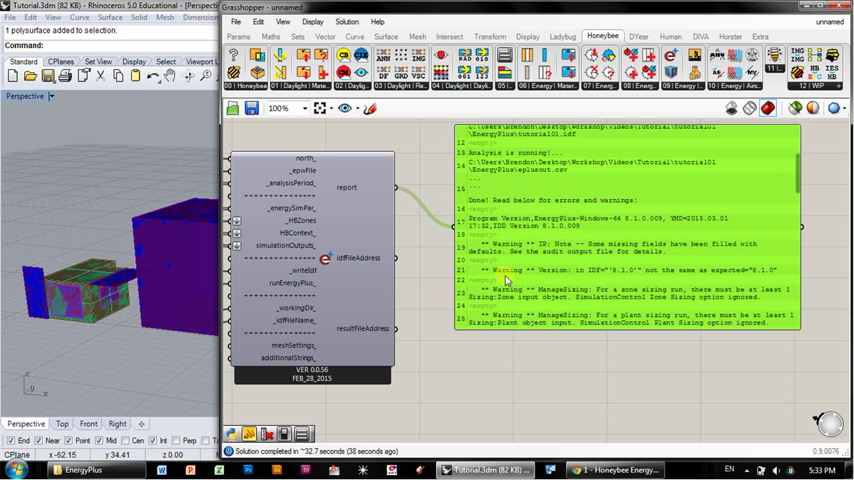
pyautogui.moveTo(612, 280)
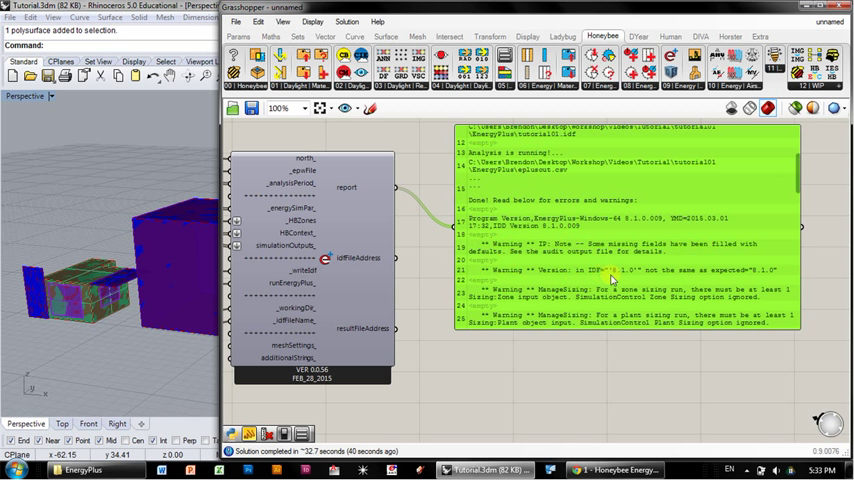
pyautogui.moveTo(670, 284)
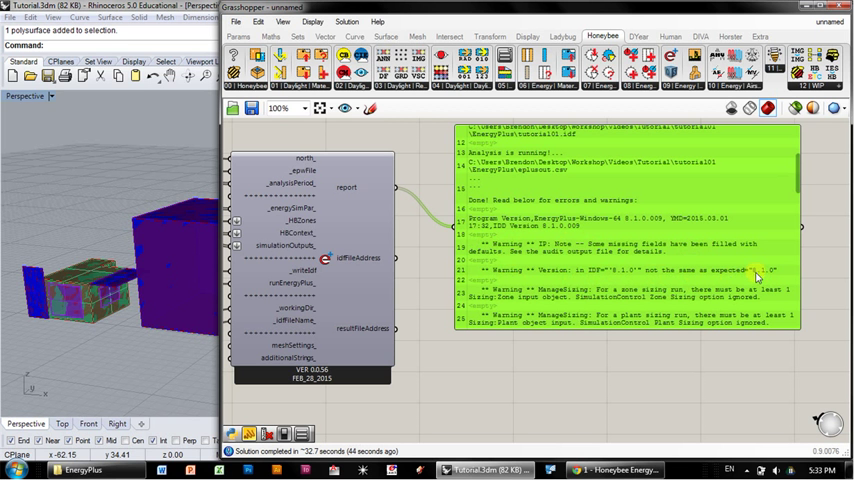
pyautogui.moveTo(624, 278)
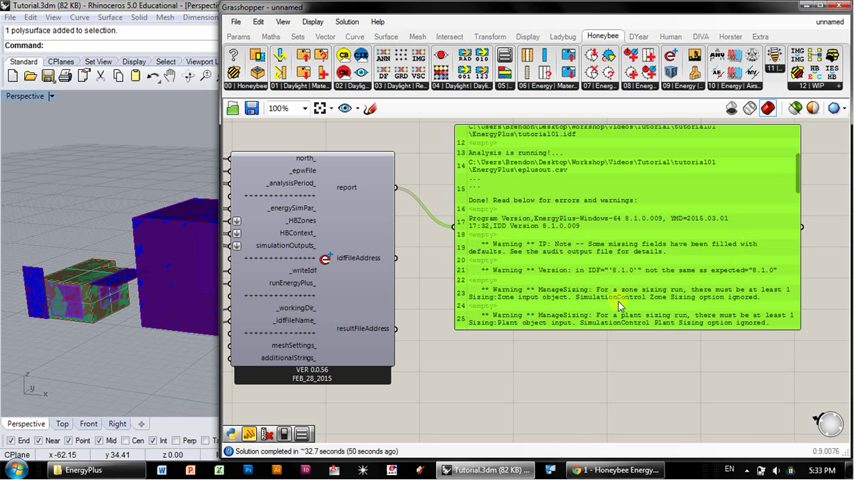
pyautogui.scroll(-3)
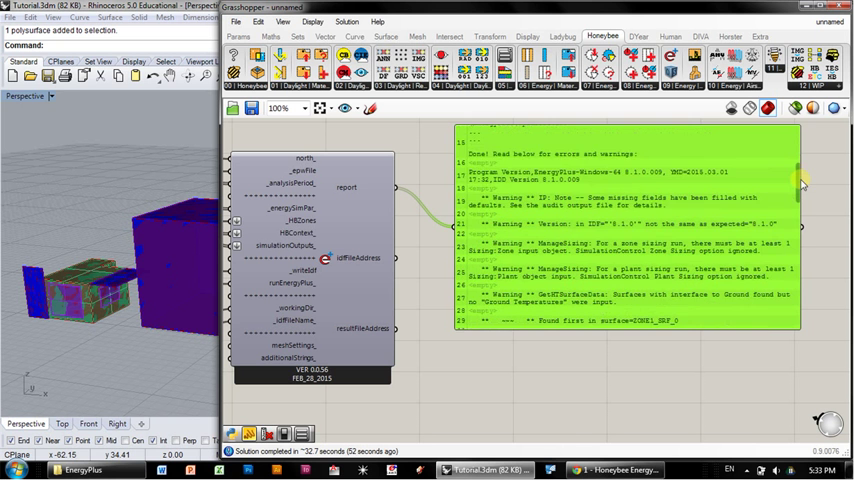
pyautogui.scroll(-3)
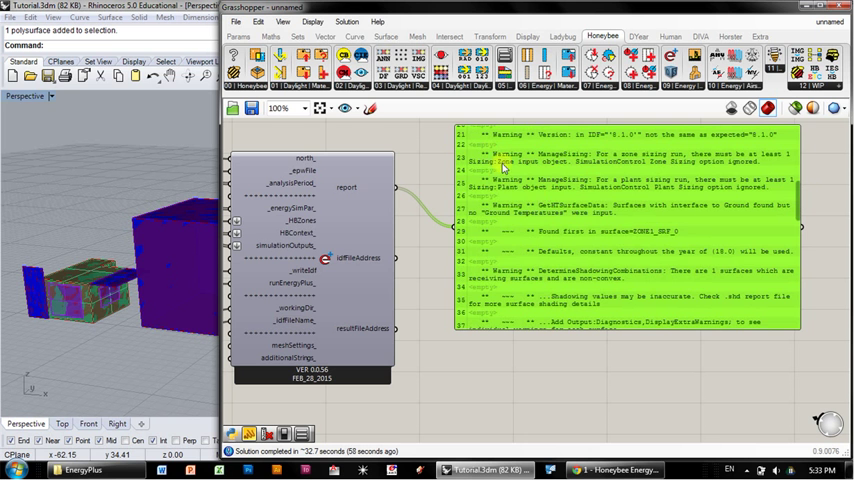
pyautogui.moveTo(538, 200)
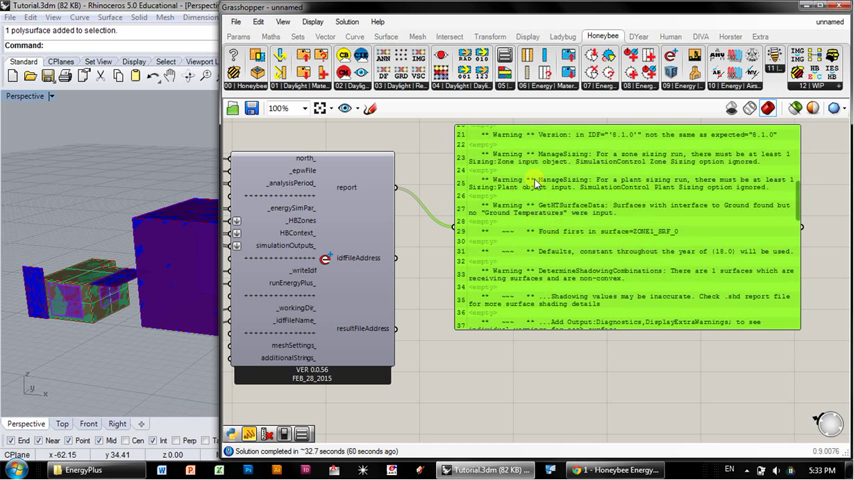
pyautogui.moveTo(518, 222)
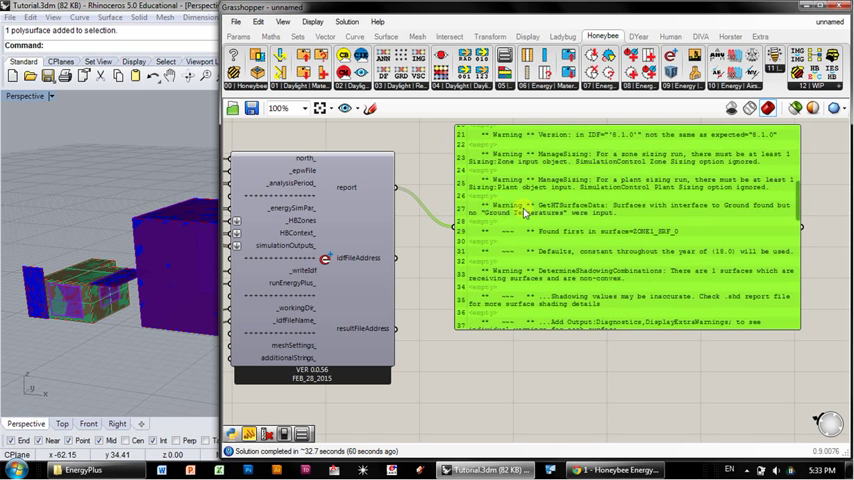
pyautogui.moveTo(590, 210)
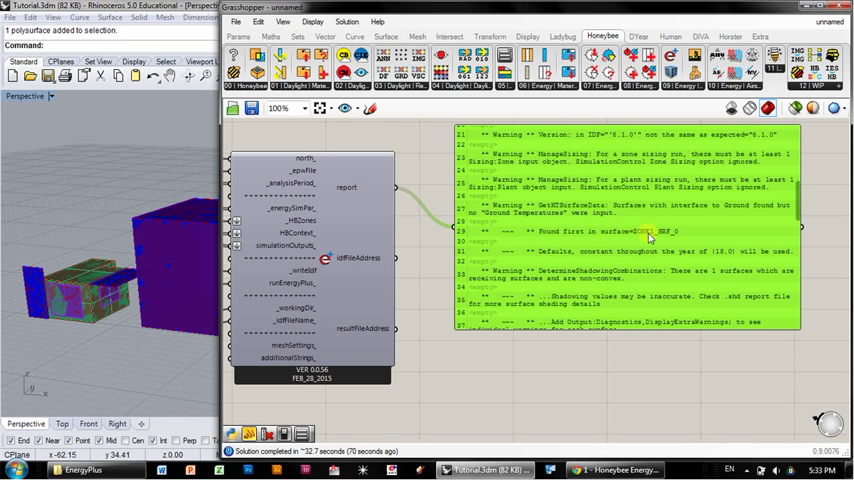
pyautogui.moveTo(104, 236)
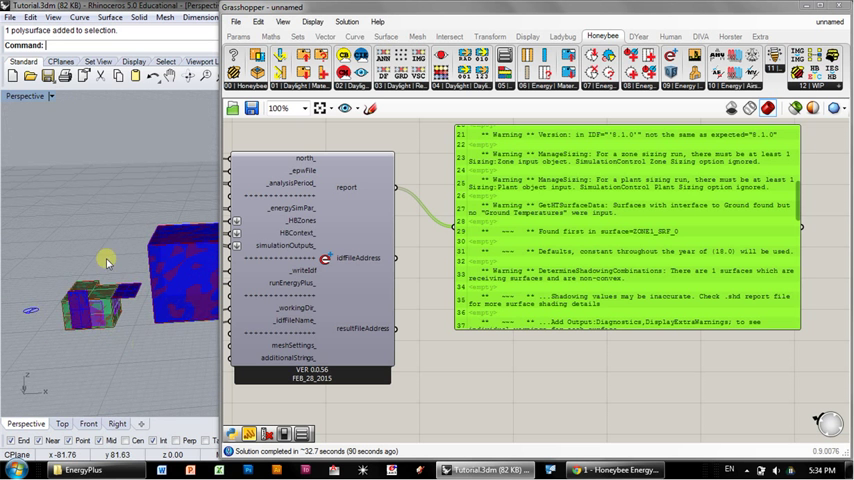
pyautogui.moveTo(92, 332)
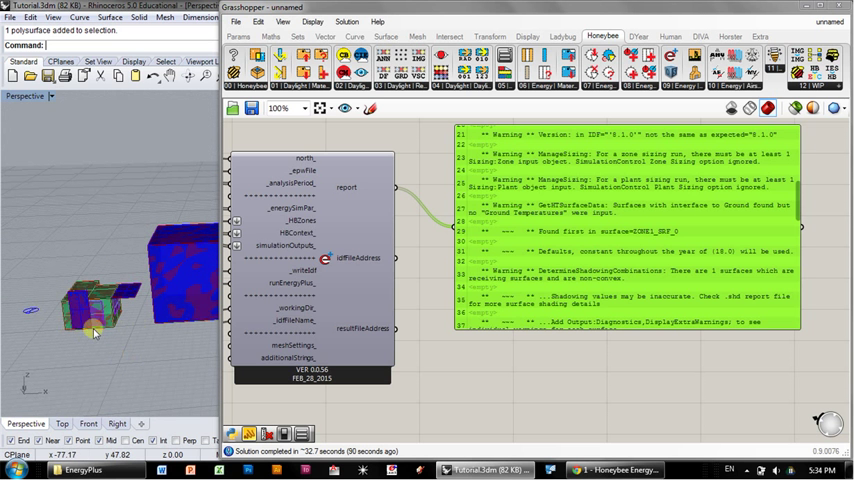
pyautogui.moveTo(128, 318)
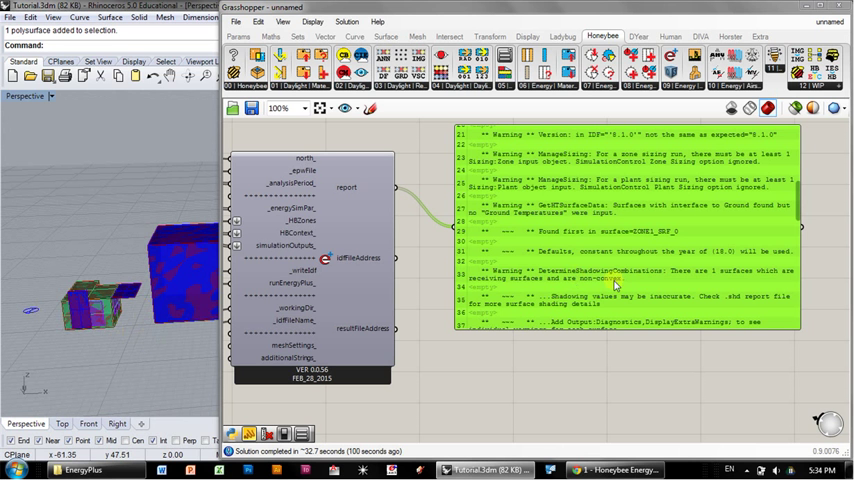
pyautogui.moveTo(644, 242)
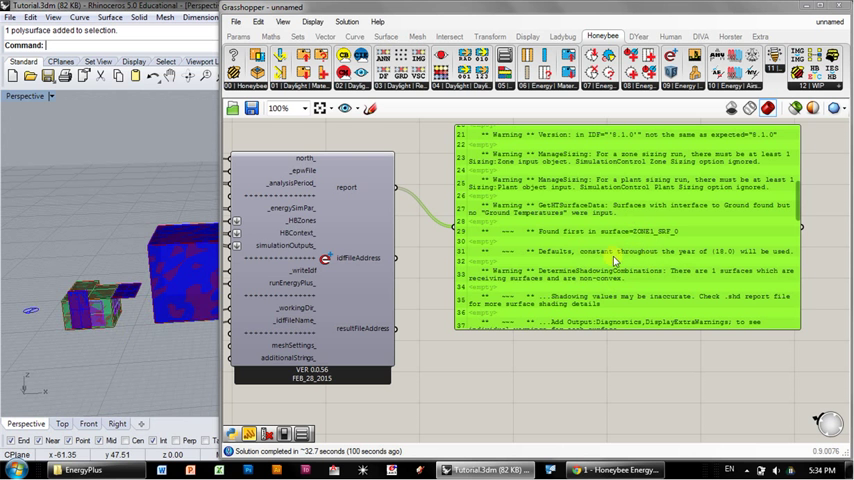
pyautogui.moveTo(600, 196)
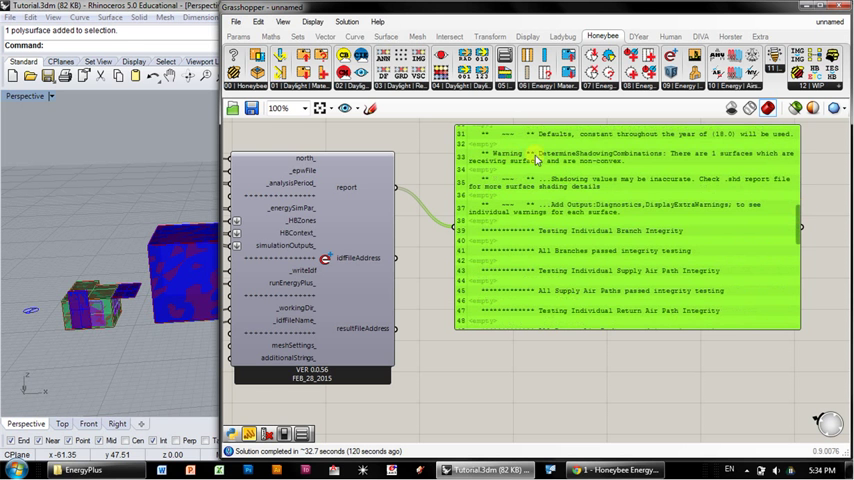
pyautogui.moveTo(744, 176)
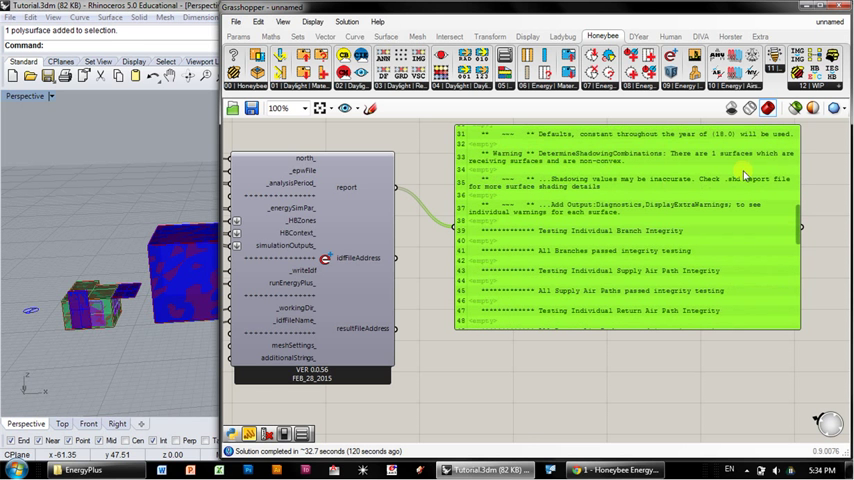
pyautogui.moveTo(580, 176)
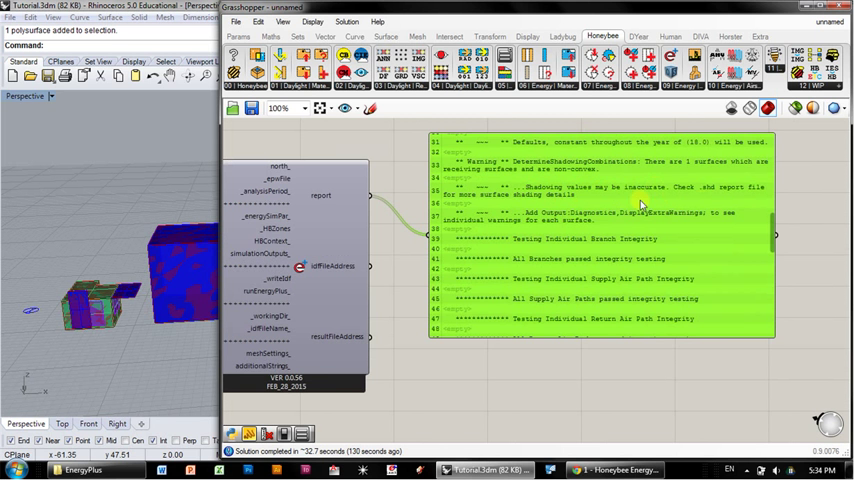
pyautogui.moveTo(696, 200)
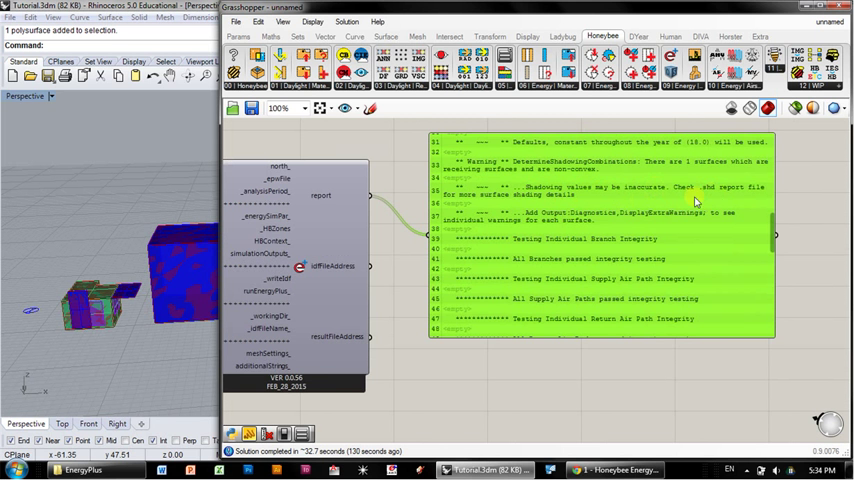
pyautogui.moveTo(524, 216)
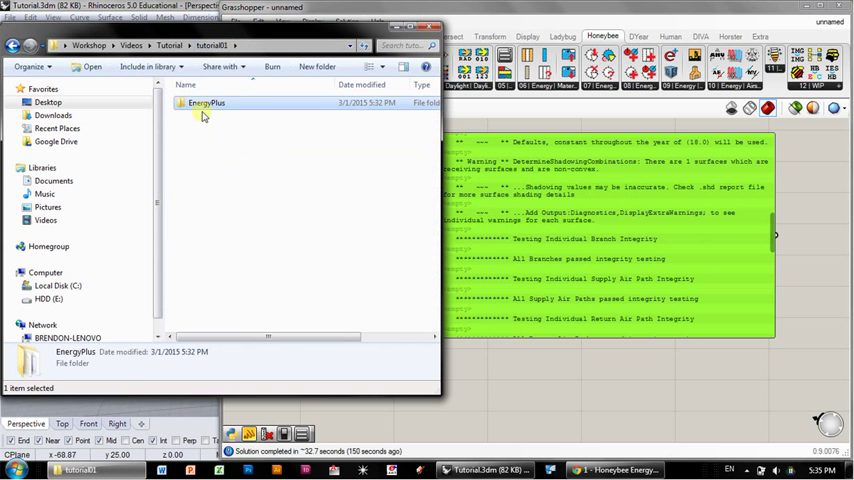
# Browse the EnergyPlus folder's tutorial01 result files, checking types and sizes including the .idf
pyautogui.doubleClick(208, 102)
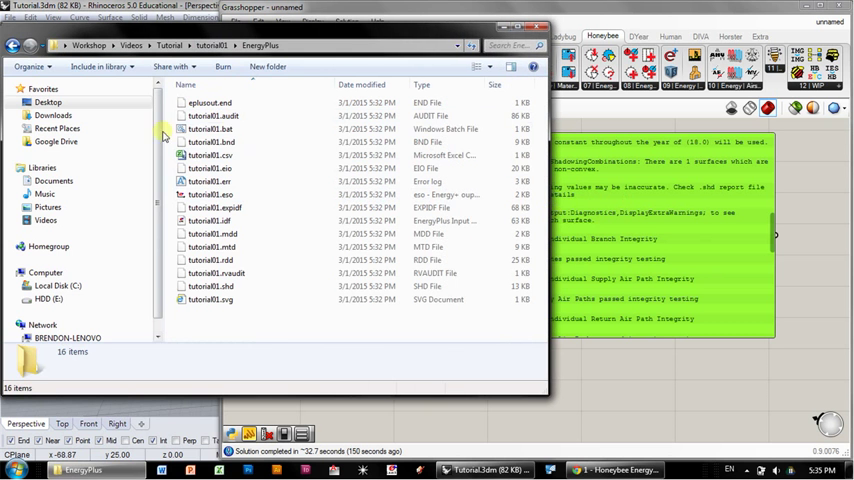
pyautogui.click(212, 220)
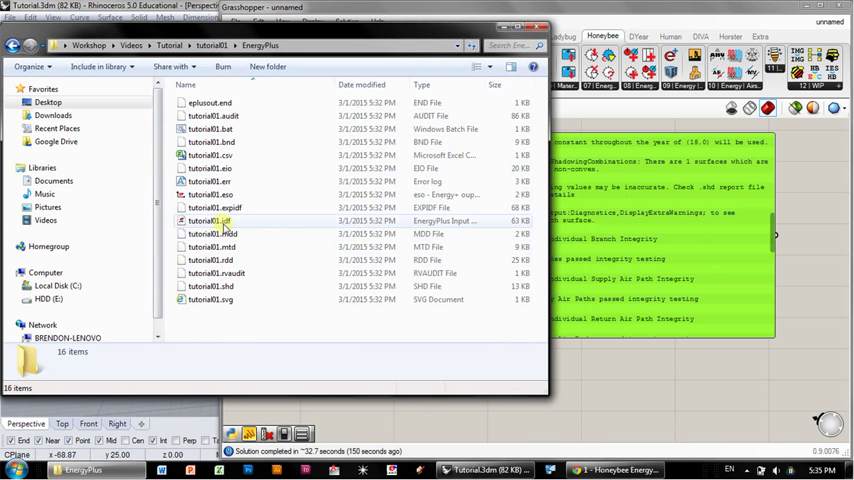
pyautogui.click(208, 220)
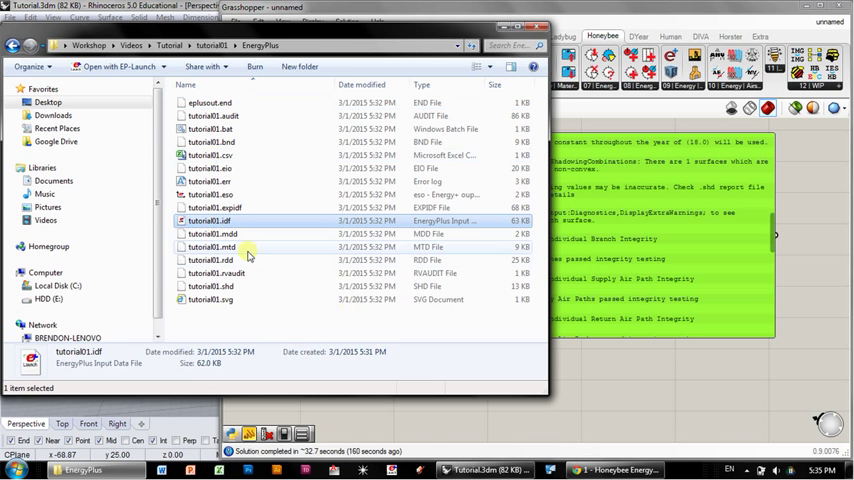
pyautogui.click(210, 286)
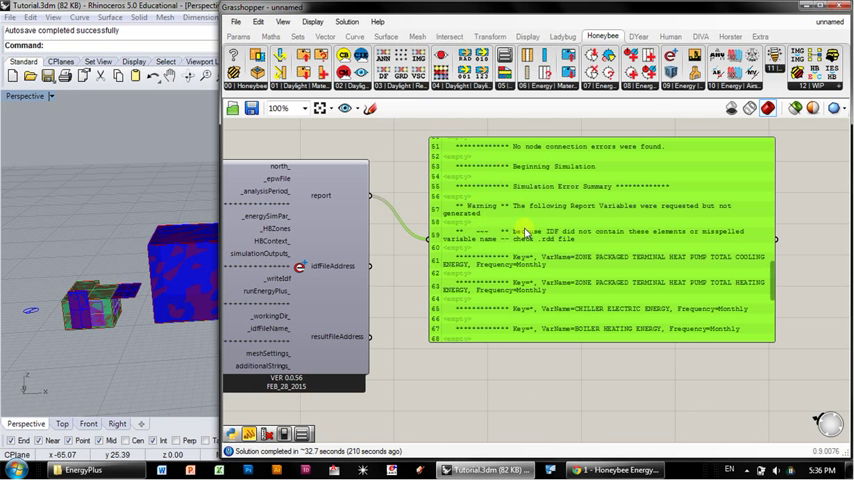
pyautogui.moveTo(720, 230)
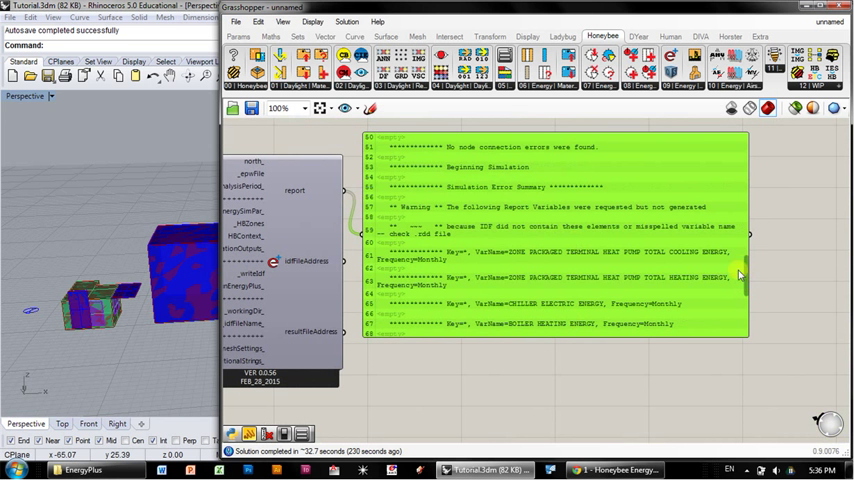
pyautogui.moveTo(464, 264)
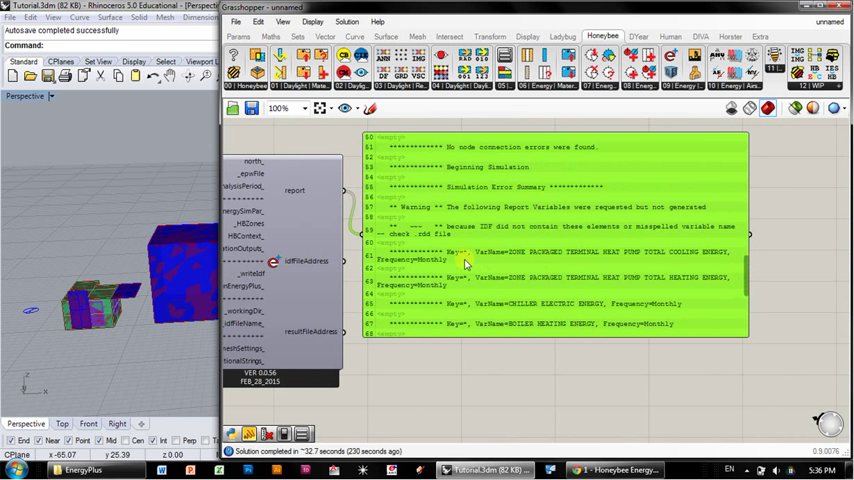
pyautogui.moveTo(556, 258)
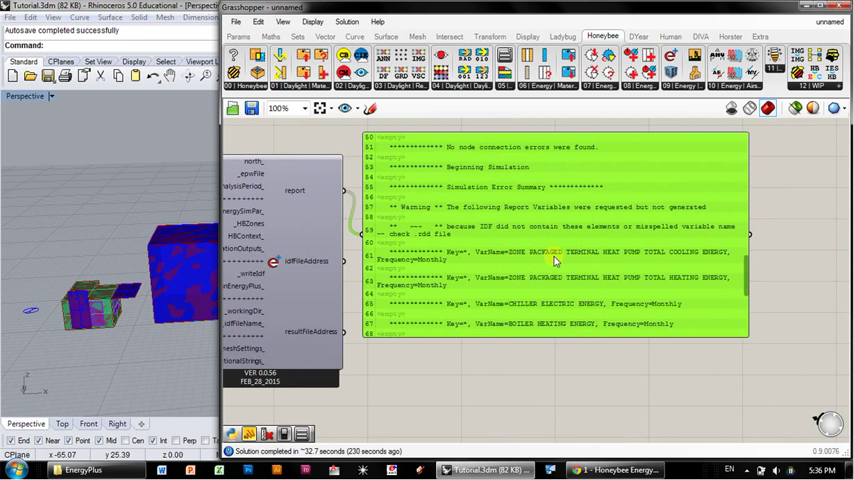
pyautogui.moveTo(660, 260)
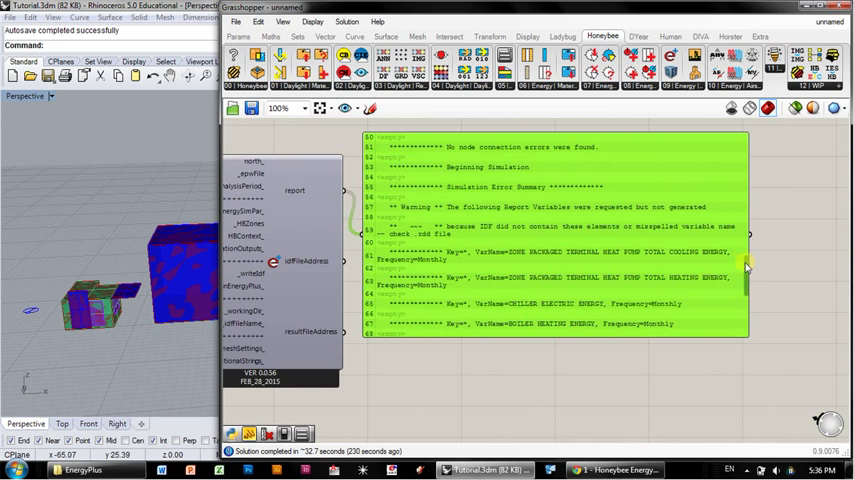
pyautogui.scroll(-3)
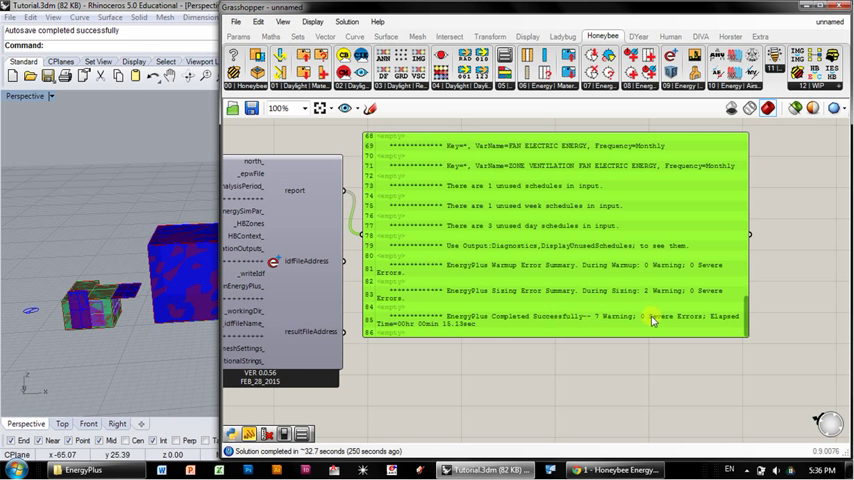
pyautogui.moveTo(444, 330)
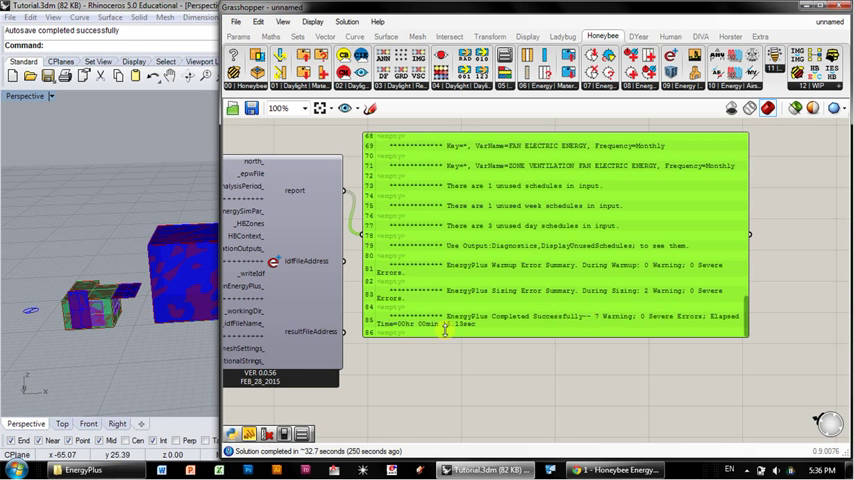
pyautogui.moveTo(750, 332)
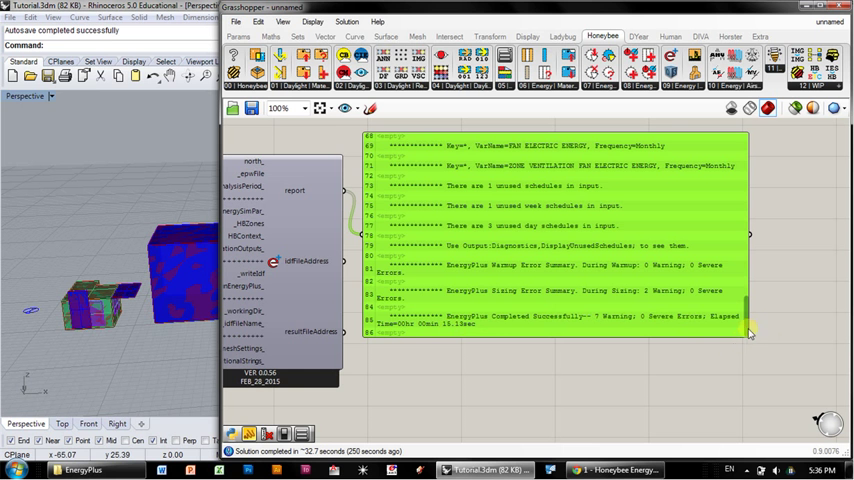
pyautogui.moveTo(636, 314)
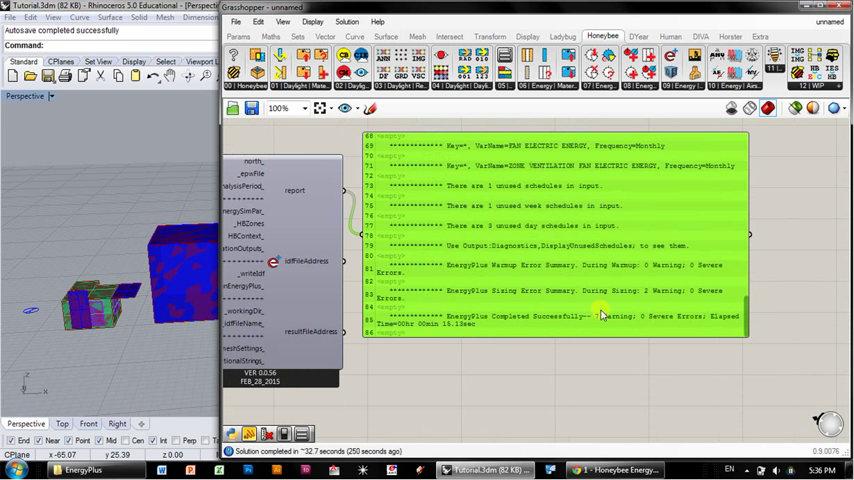
pyautogui.moveTo(770, 336)
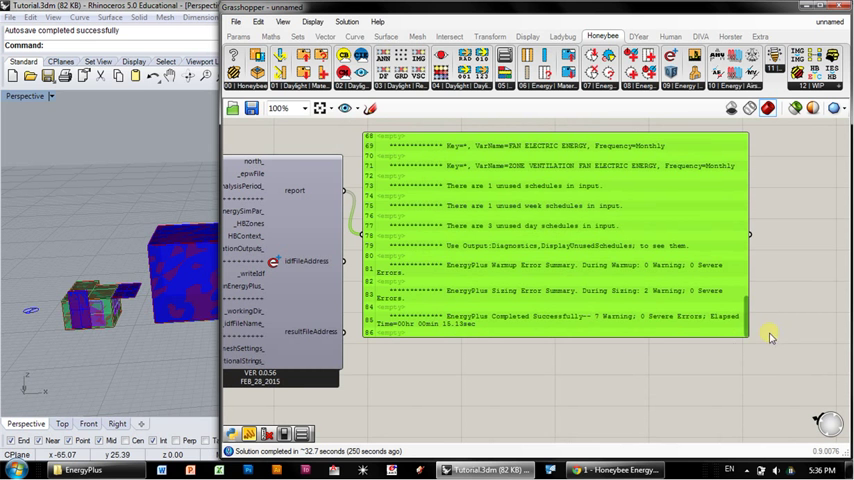
pyautogui.moveTo(744, 330)
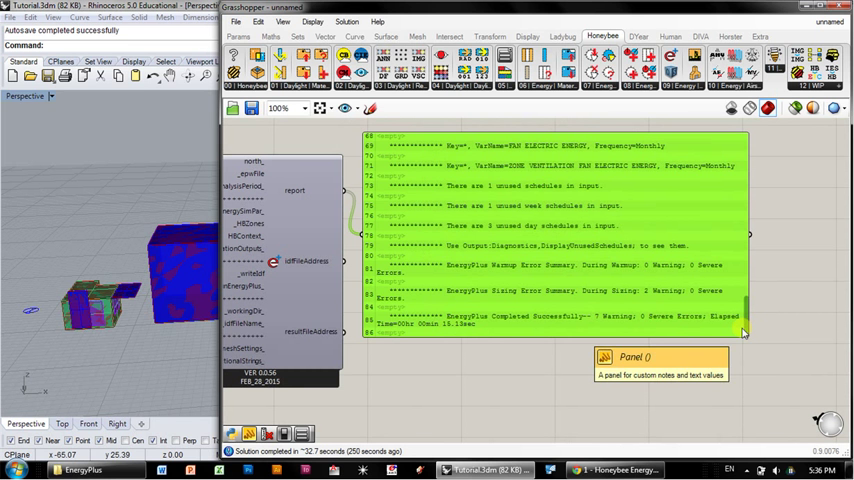